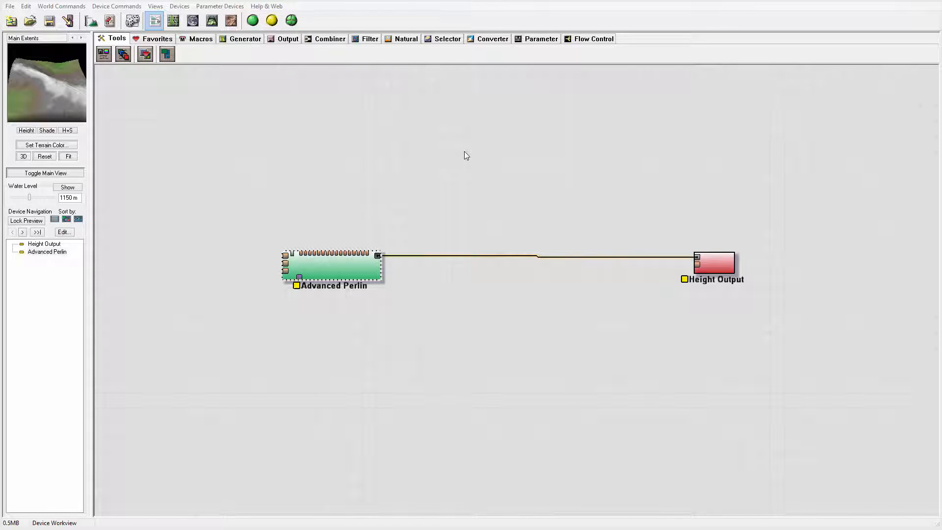
pyautogui.moveTo(402, 146)
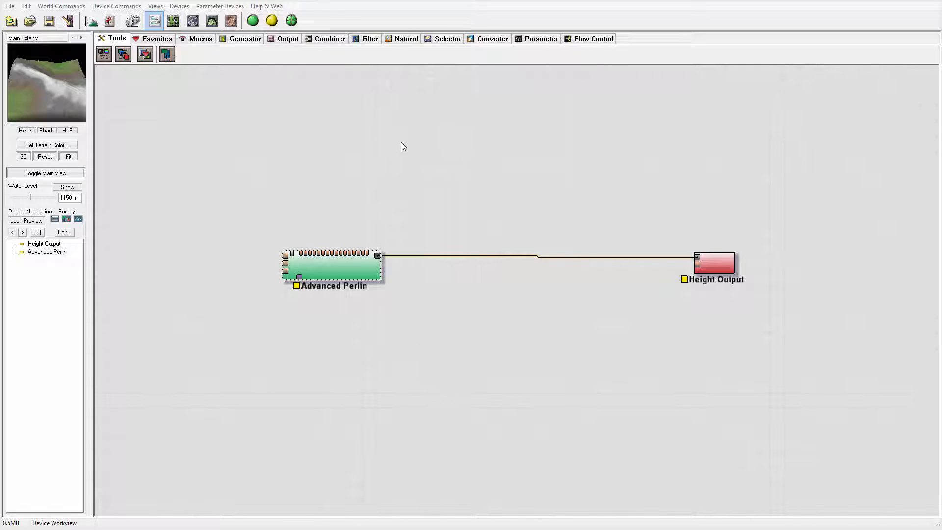
pyautogui.moveTo(399, 148)
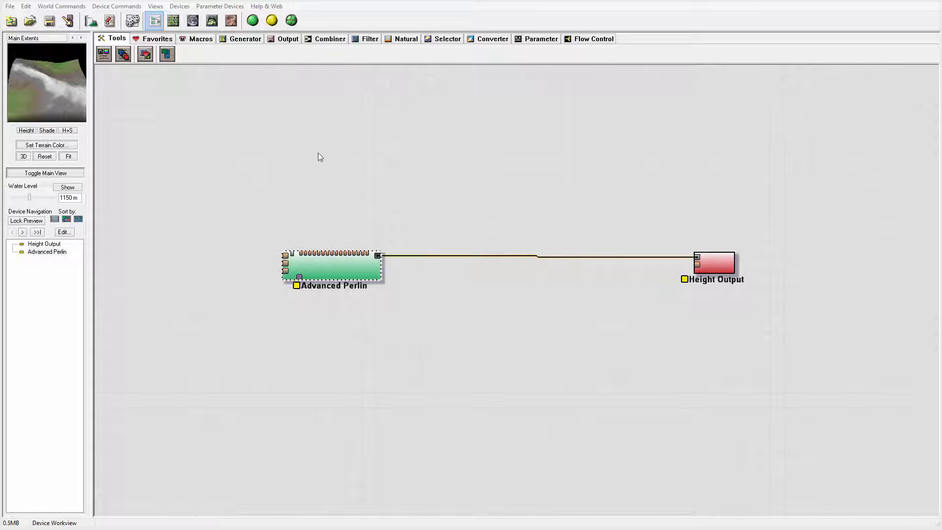
pyautogui.moveTo(400, 126)
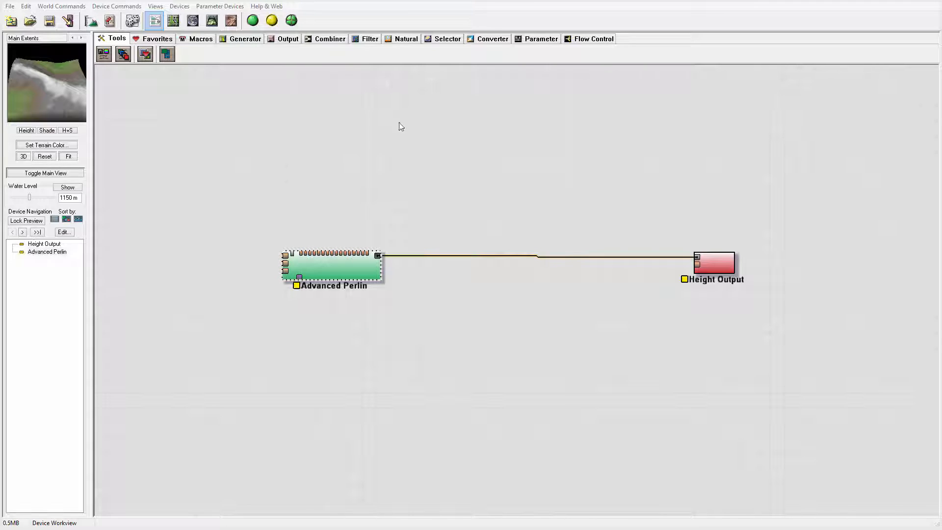
pyautogui.moveTo(422, 140)
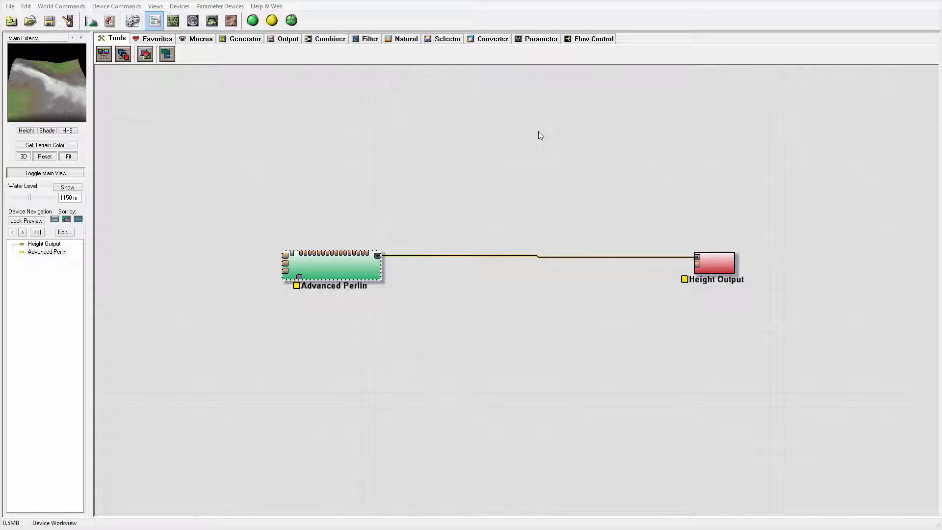
pyautogui.moveTo(749, 223)
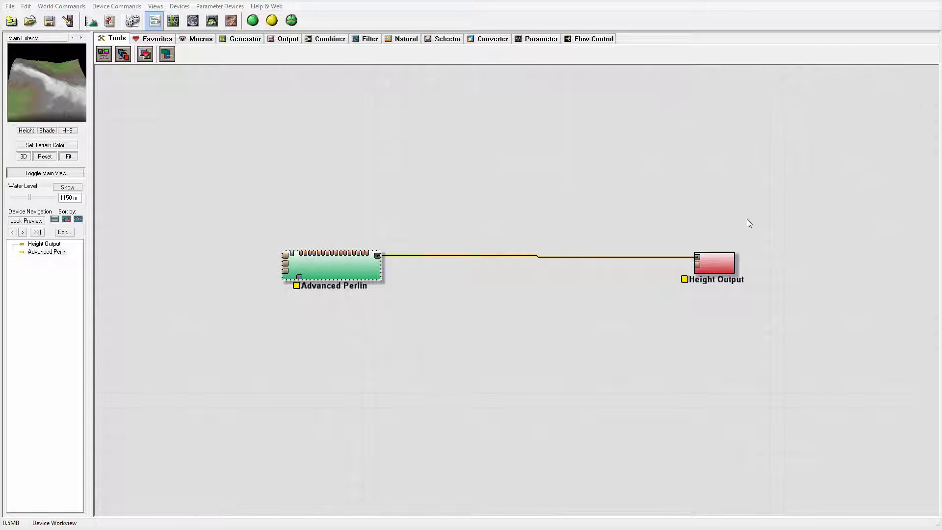
pyautogui.moveTo(487, 145)
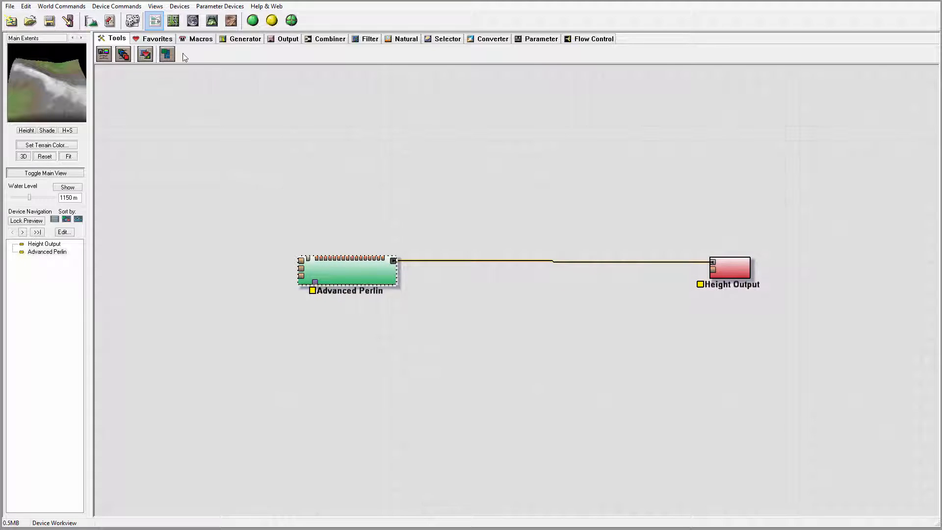
# In Render Extents mode, enlarge Main Extents into a bigger square and shift it slightly right over the terrain
pyautogui.click(173, 21)
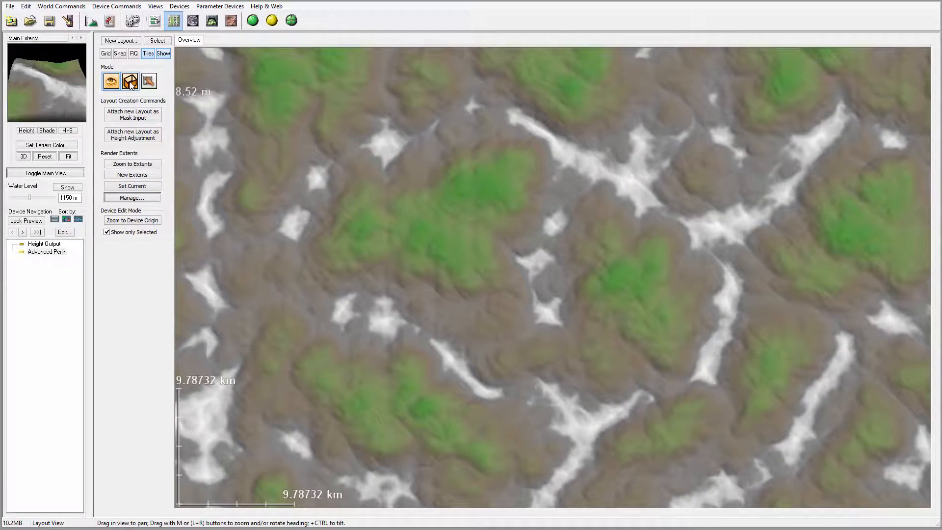
pyautogui.click(129, 82)
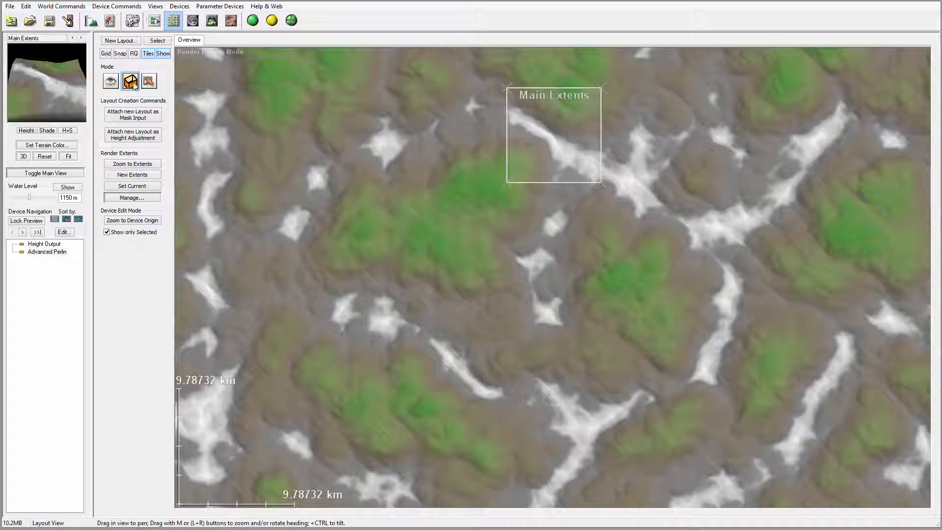
pyautogui.moveTo(553, 136); pyautogui.dragTo(517, 232)
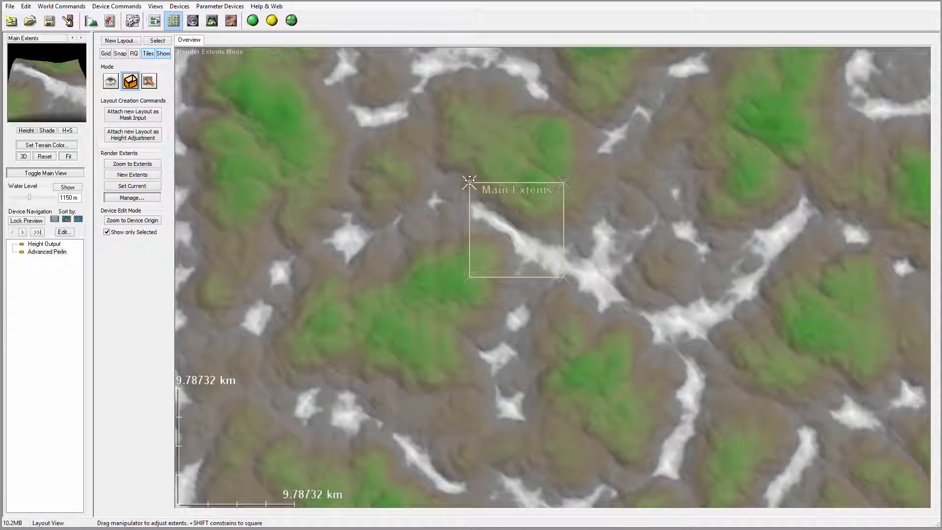
pyautogui.moveTo(470, 180); pyautogui.dragTo(347, 57)
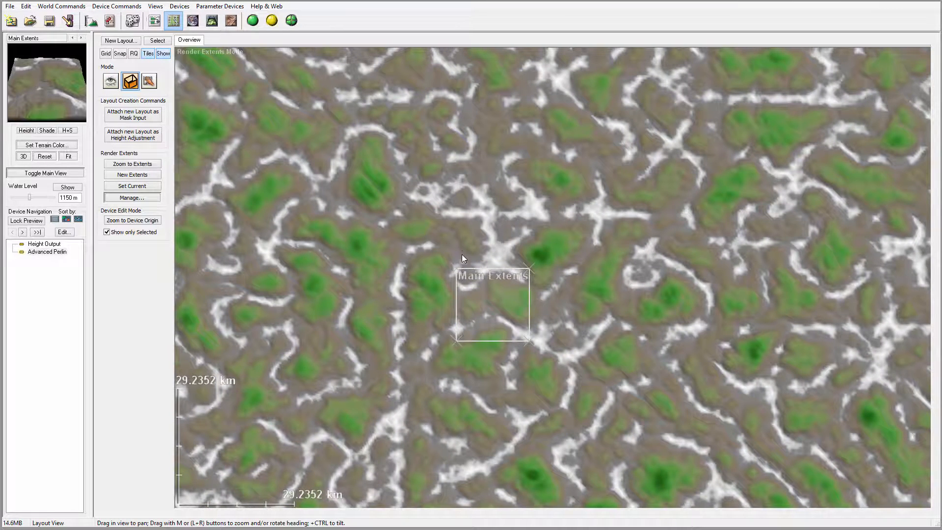
pyautogui.moveTo(492, 303); pyautogui.dragTo(402, 225)
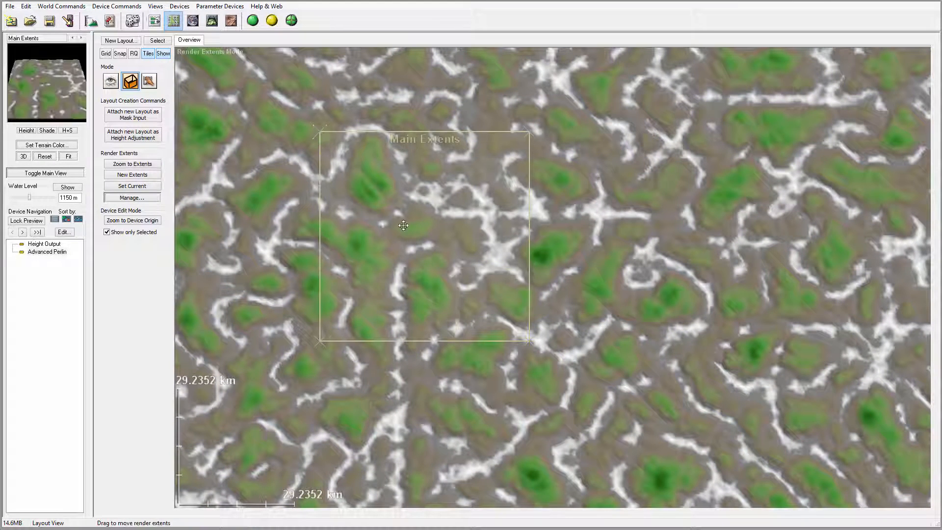
pyautogui.moveTo(404, 226); pyautogui.dragTo(500, 175)
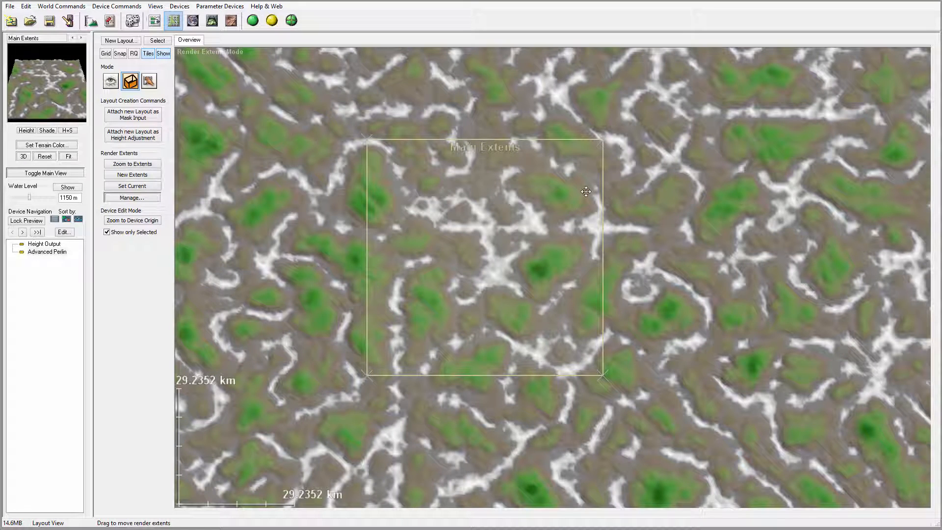
pyautogui.moveTo(586, 191); pyautogui.dragTo(512, 229)
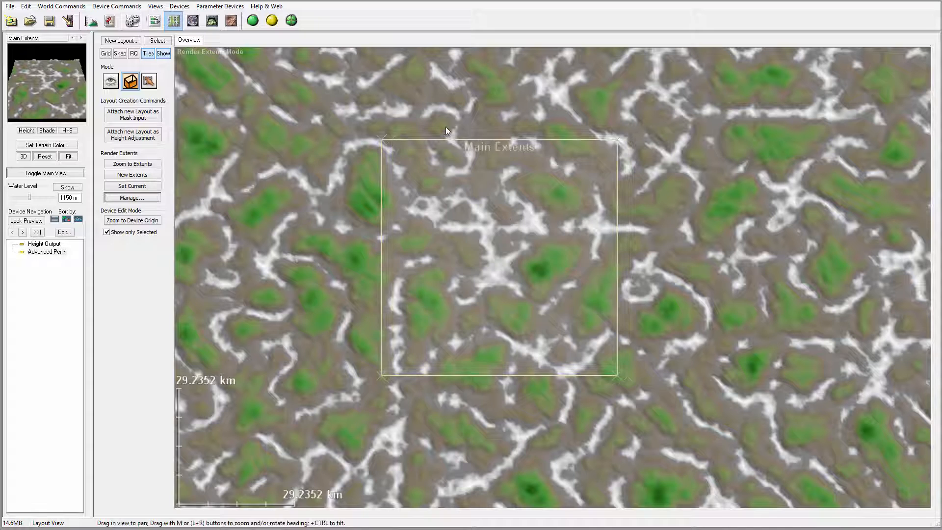
pyautogui.moveTo(508, 263)
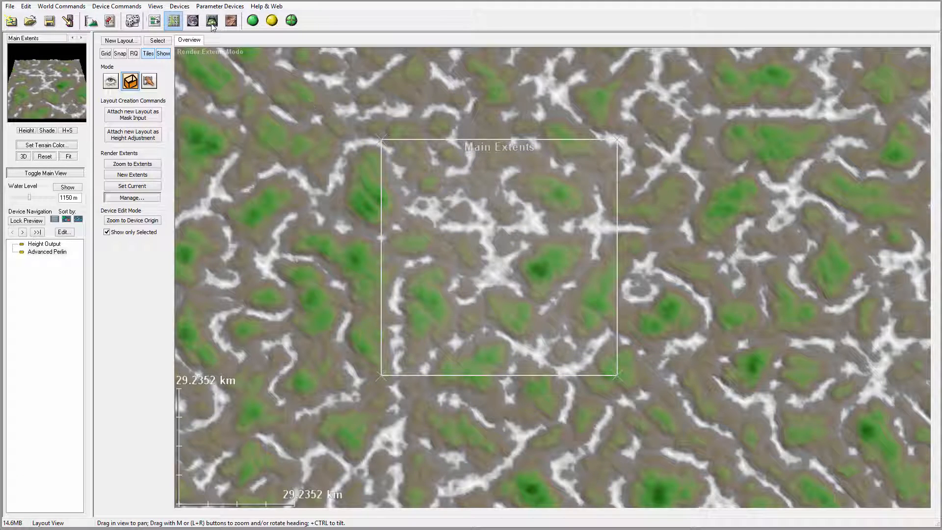
pyautogui.click(211, 20)
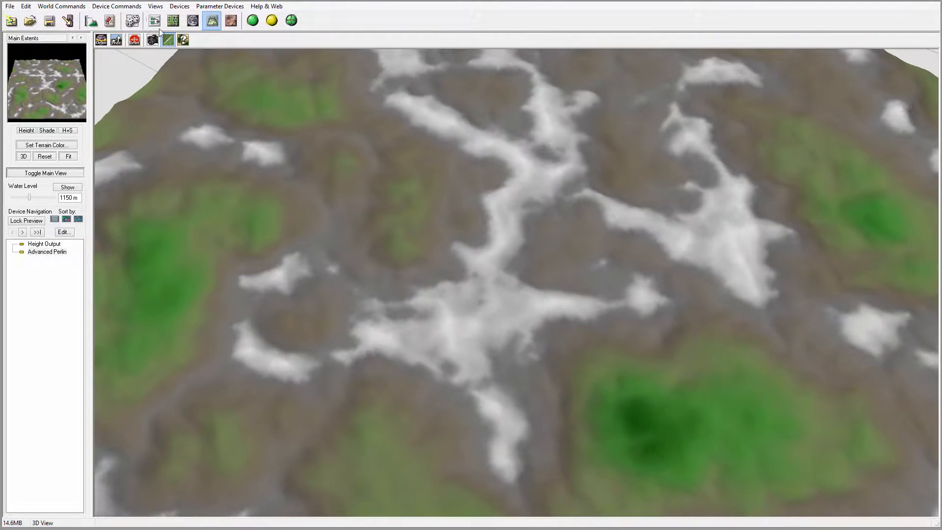
pyautogui.click(173, 21)
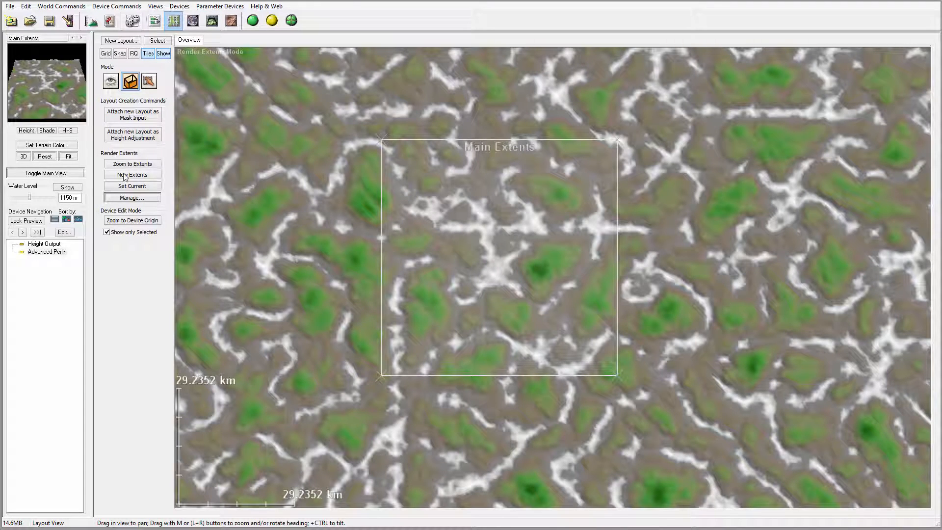
# Create a new extent named Mountain and size it as a smaller square in the lower right of Main Extents
pyautogui.click(131, 174)
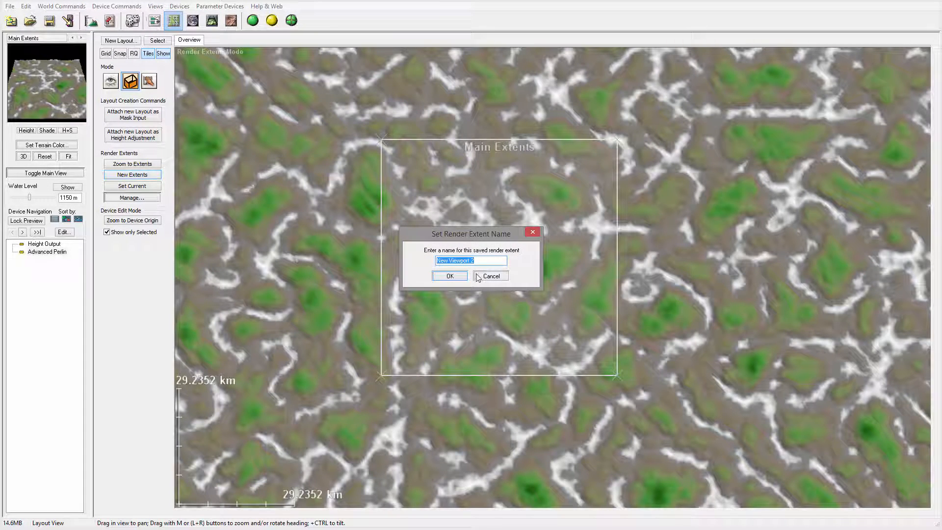
pyautogui.write('M')
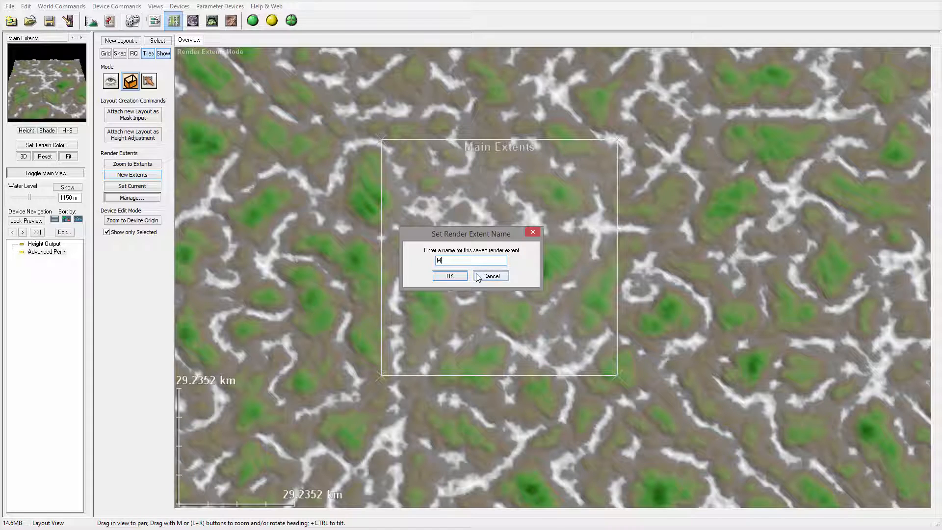
pyautogui.write('ountain')
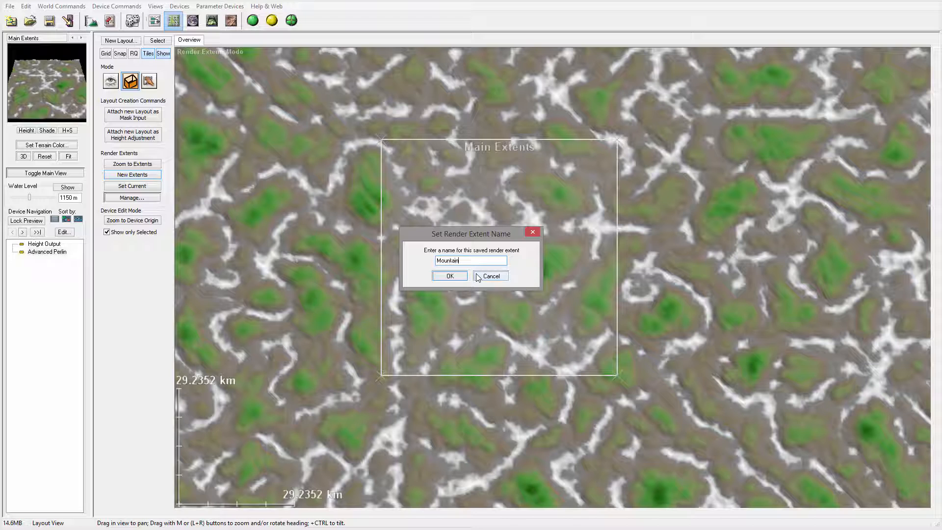
pyautogui.click(449, 275)
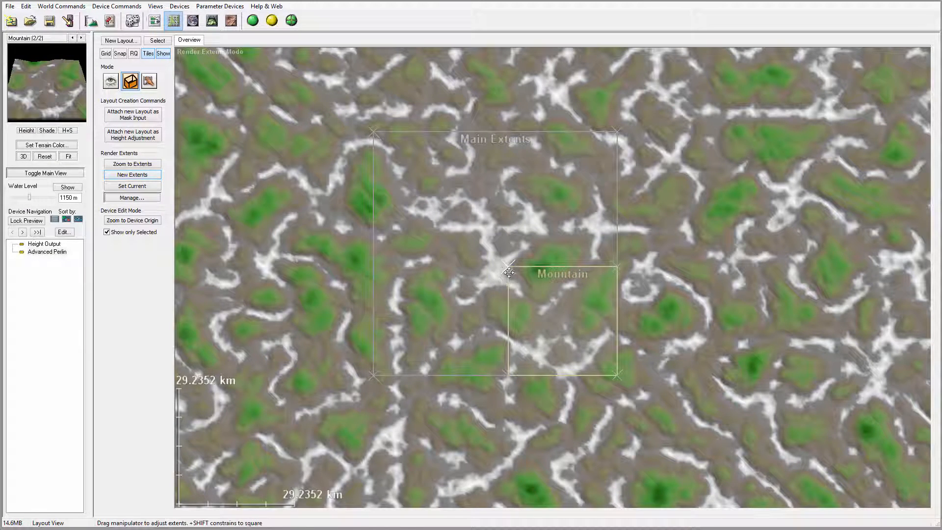
pyautogui.moveTo(510, 271); pyautogui.dragTo(566, 320)
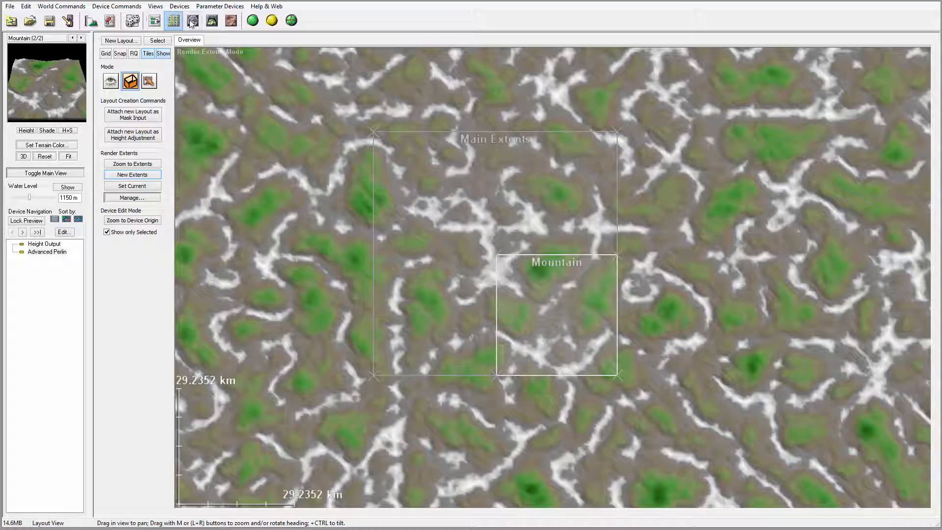
pyautogui.click(212, 21)
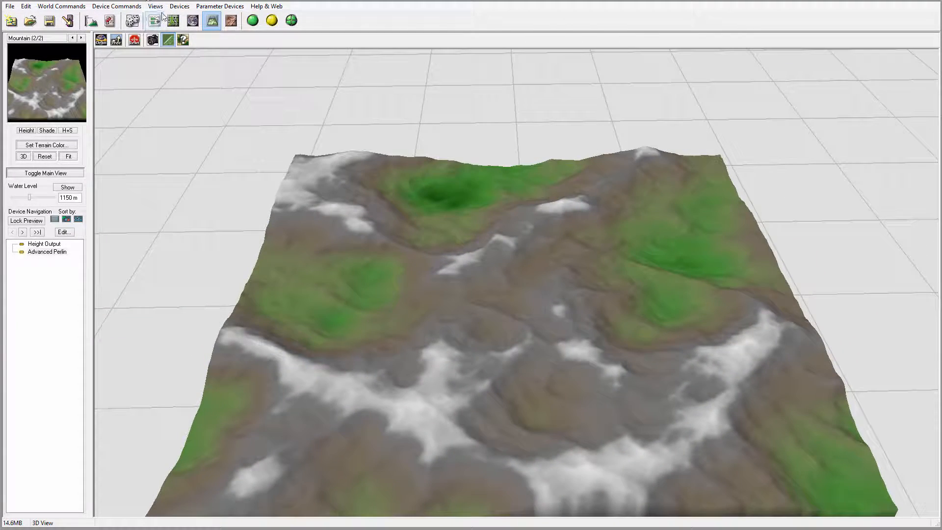
pyautogui.moveTo(174, 21)
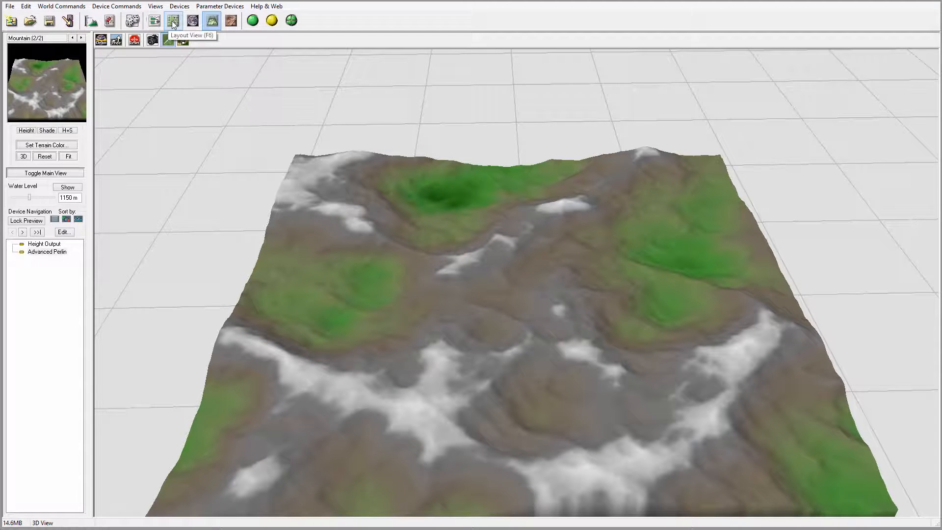
pyautogui.click(173, 20)
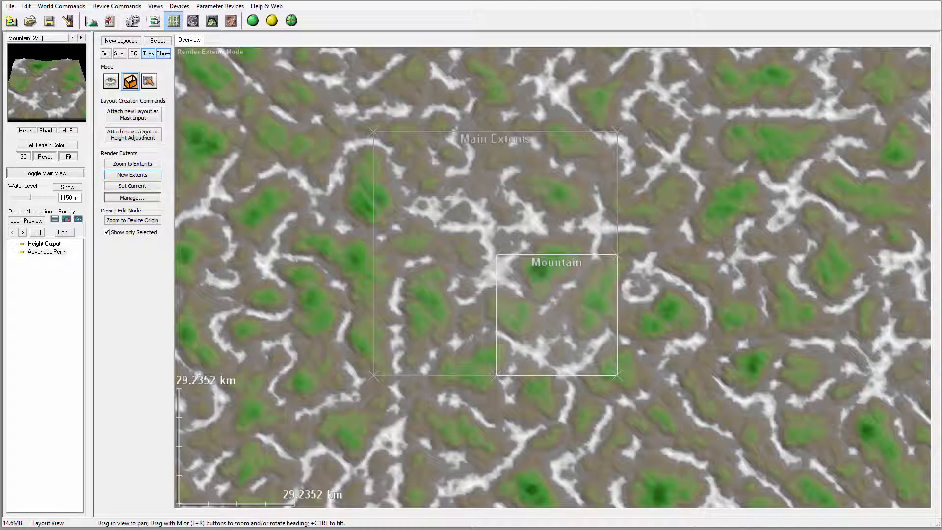
# Create a new extent named Peaks and line its edges up directly above the Mountain tile
pyautogui.click(131, 175)
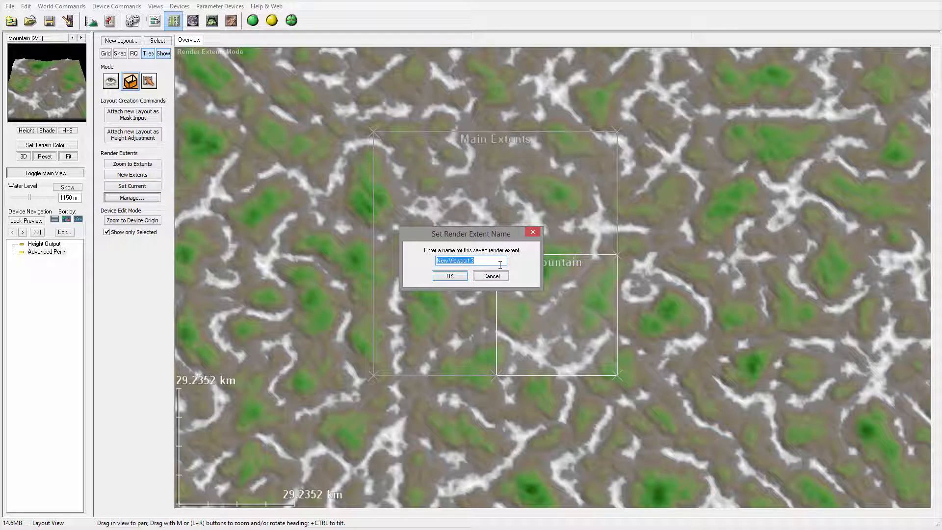
pyautogui.write('Peaks')
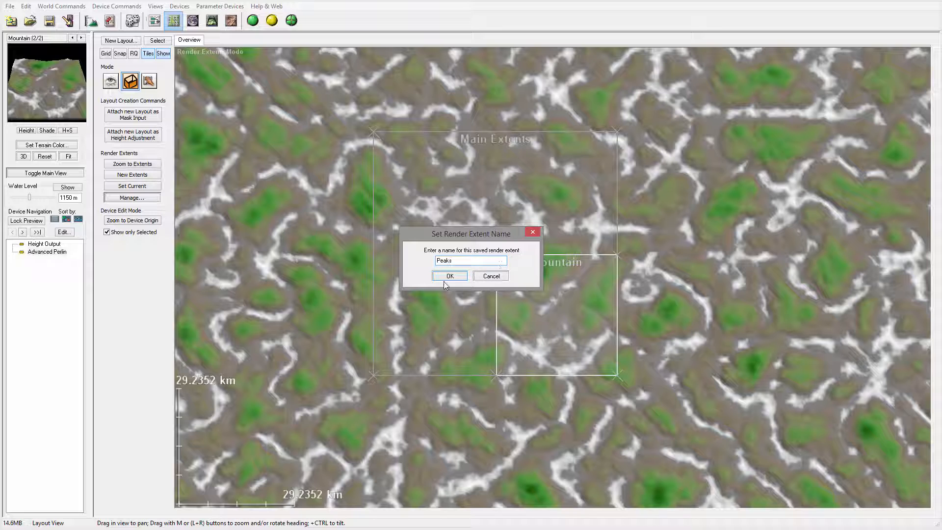
pyautogui.click(450, 275)
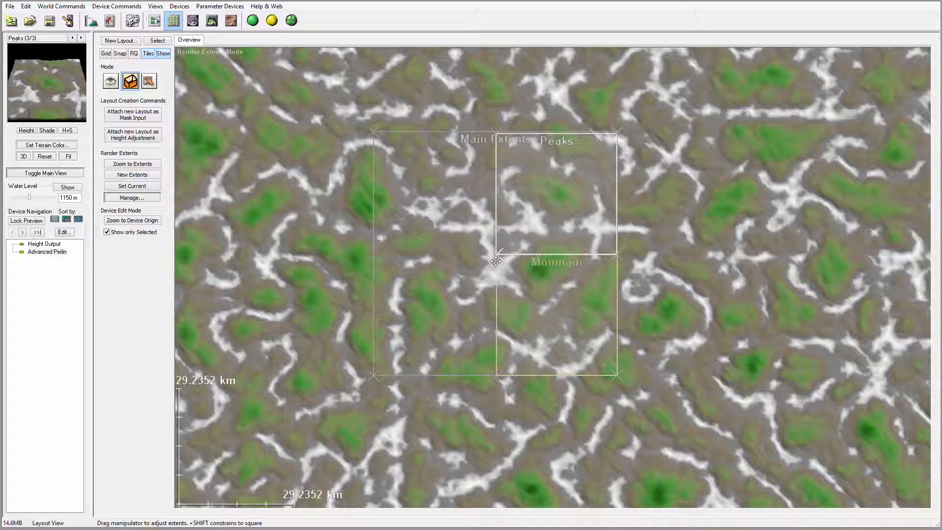
pyautogui.moveTo(496, 261); pyautogui.dragTo(499, 263)
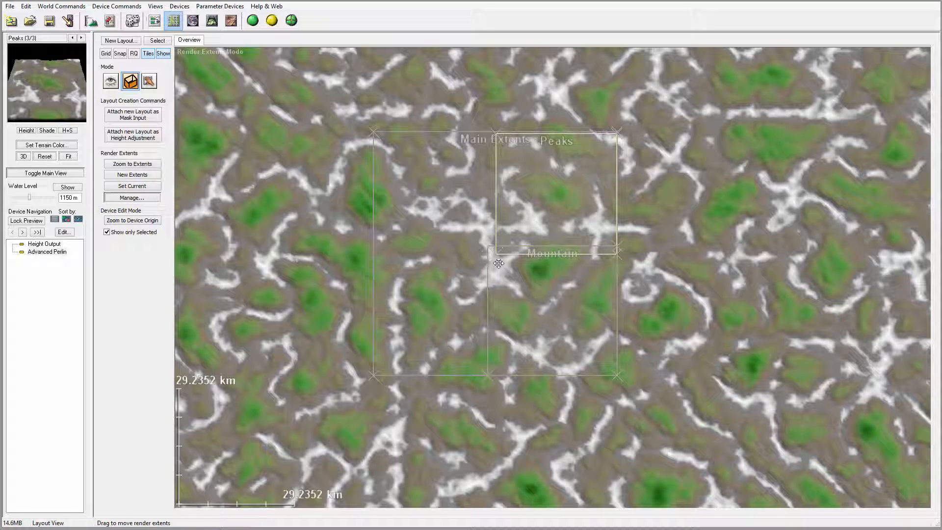
pyautogui.moveTo(498, 264); pyautogui.dragTo(487, 264)
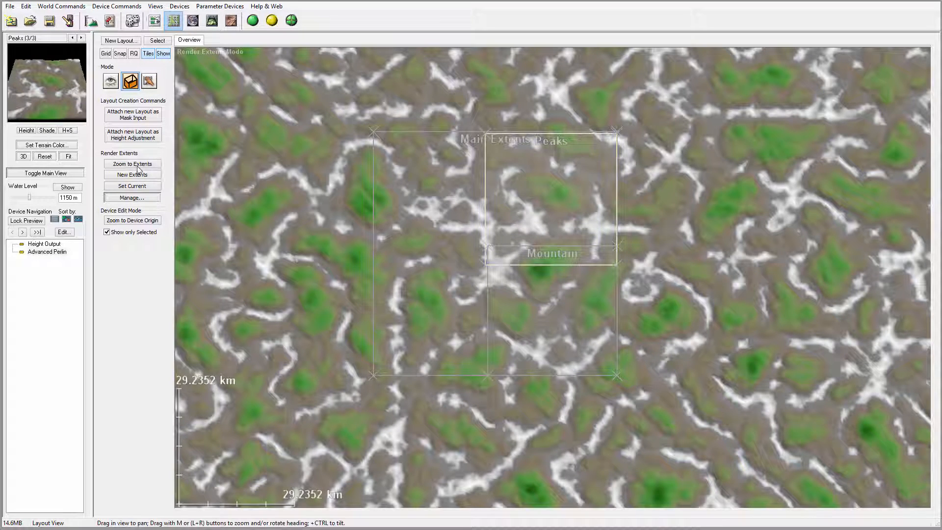
# Create a new extent named Terras, which lands in the upper left of Main Extents
pyautogui.click(131, 174)
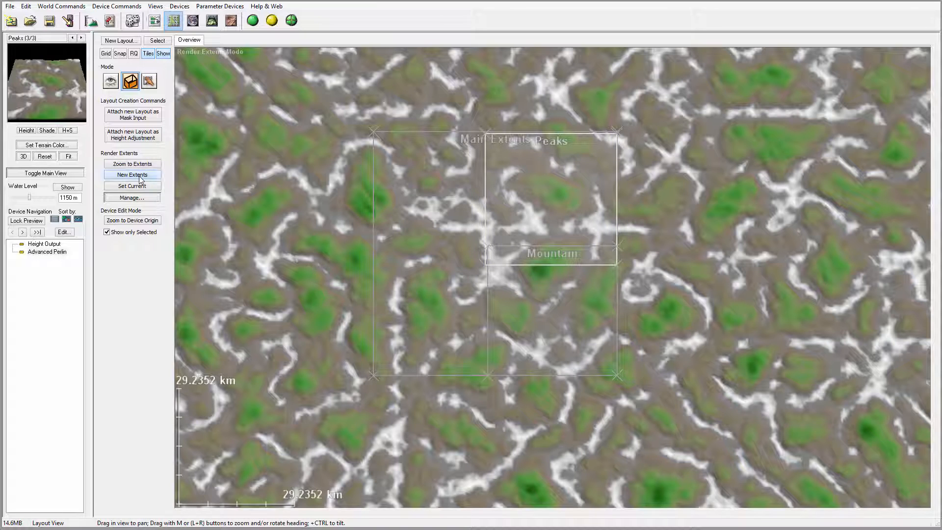
pyautogui.click(131, 175)
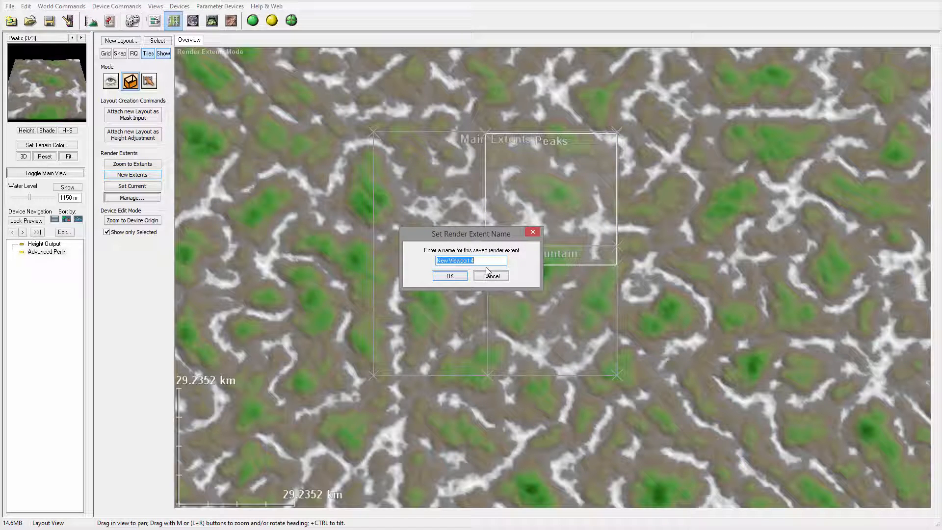
pyautogui.write('Terras')
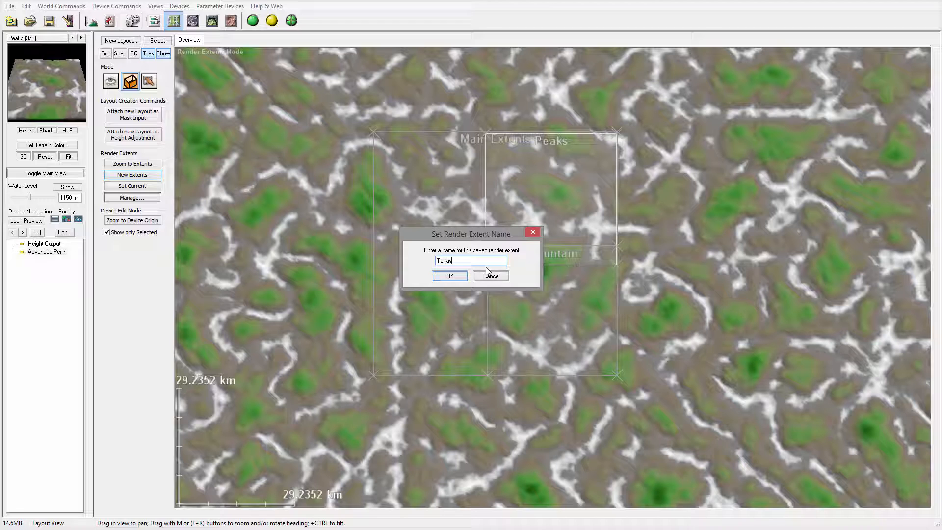
pyautogui.click(448, 275)
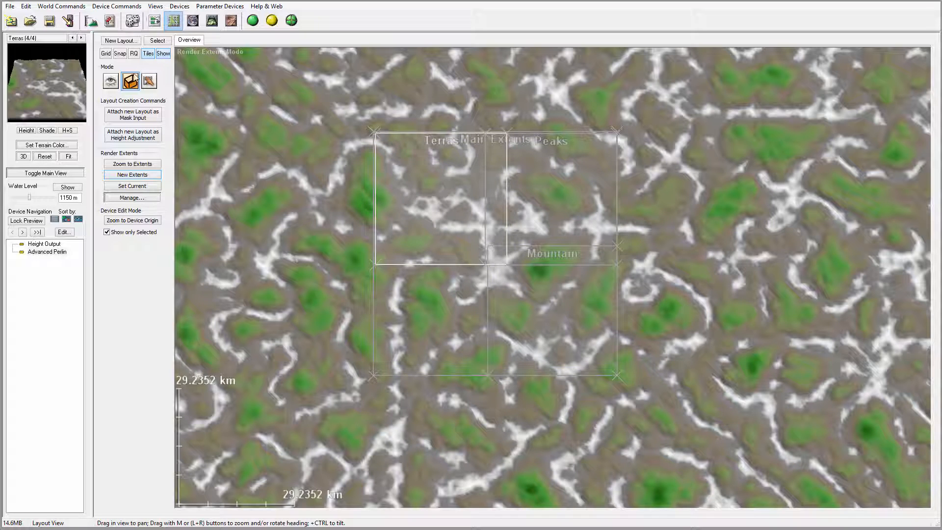
pyautogui.moveTo(486, 215)
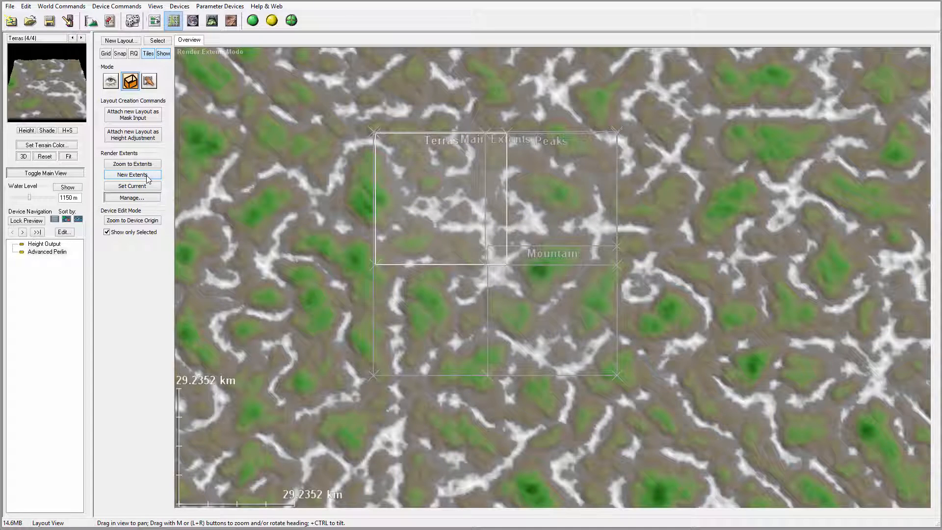
# Create another render extent and name it Dunes
pyautogui.click(131, 175)
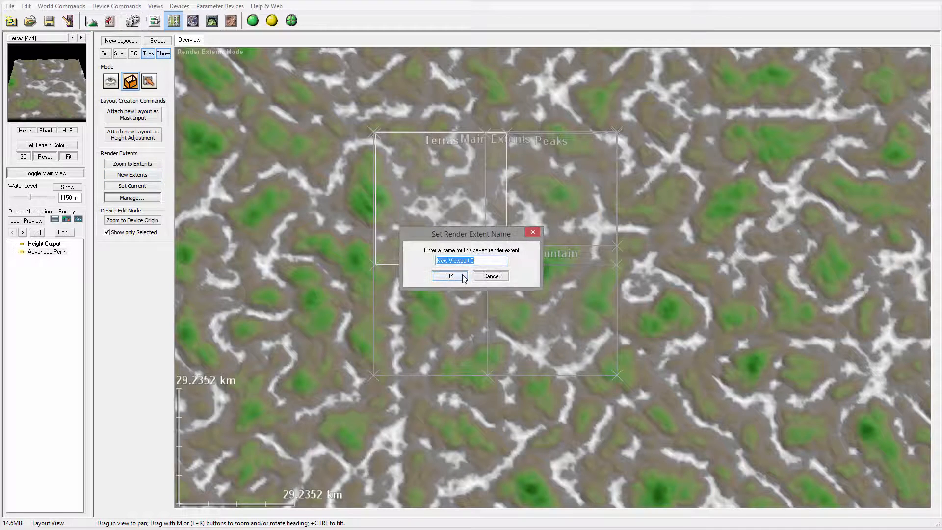
pyautogui.write('Dun')
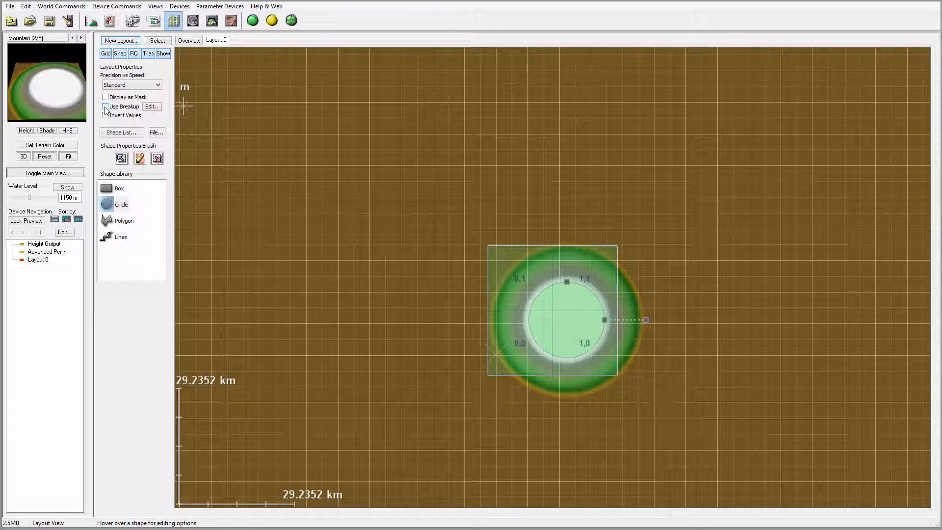
# Enable Use Breakup on the circle, shrink its radius and widen its soft falloff edge
pyautogui.click(106, 106)
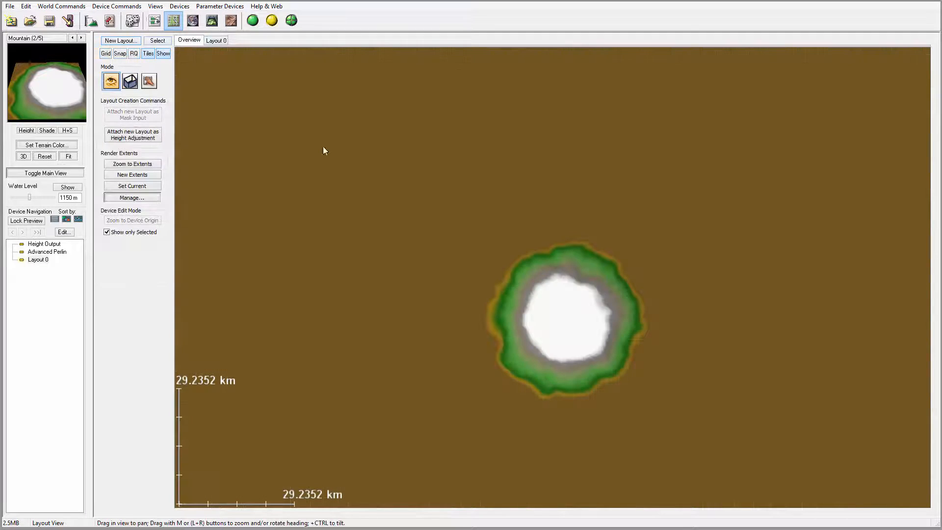
pyautogui.click(216, 40)
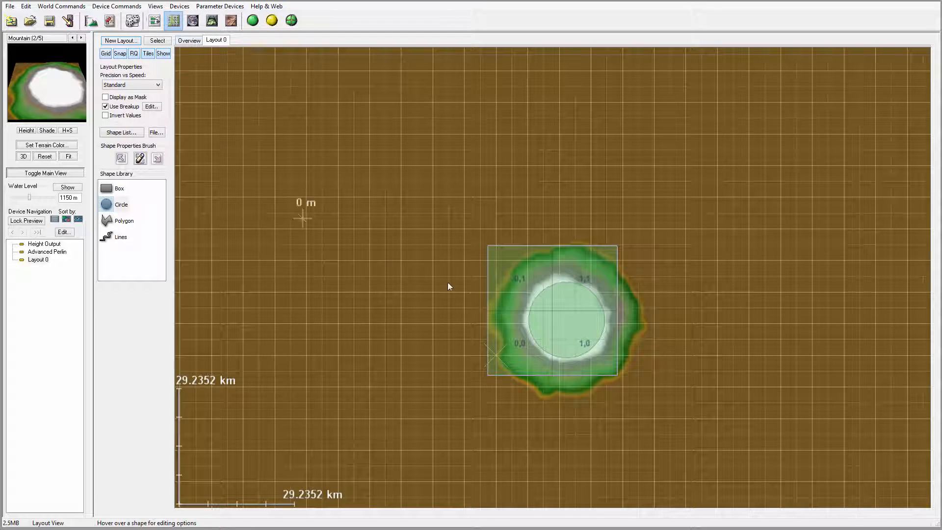
pyautogui.click(188, 40)
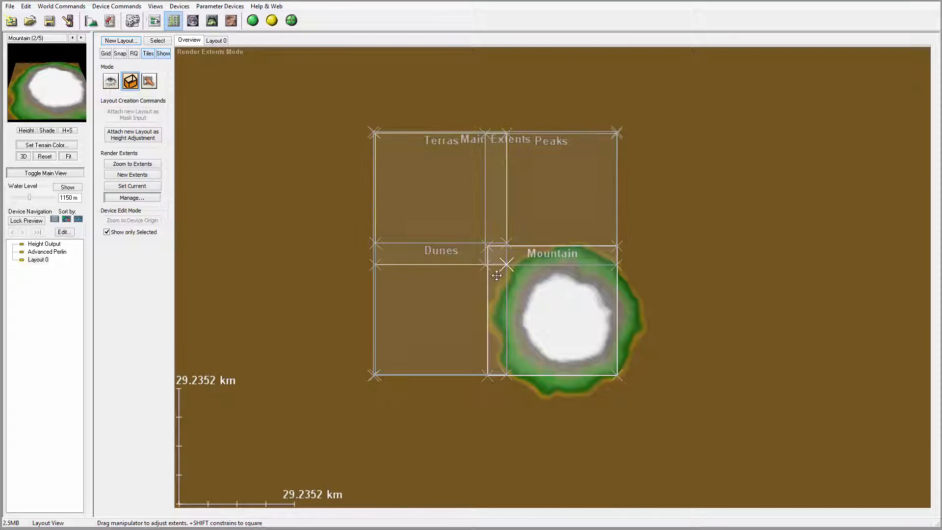
pyautogui.moveTo(496, 275); pyautogui.dragTo(504, 309)
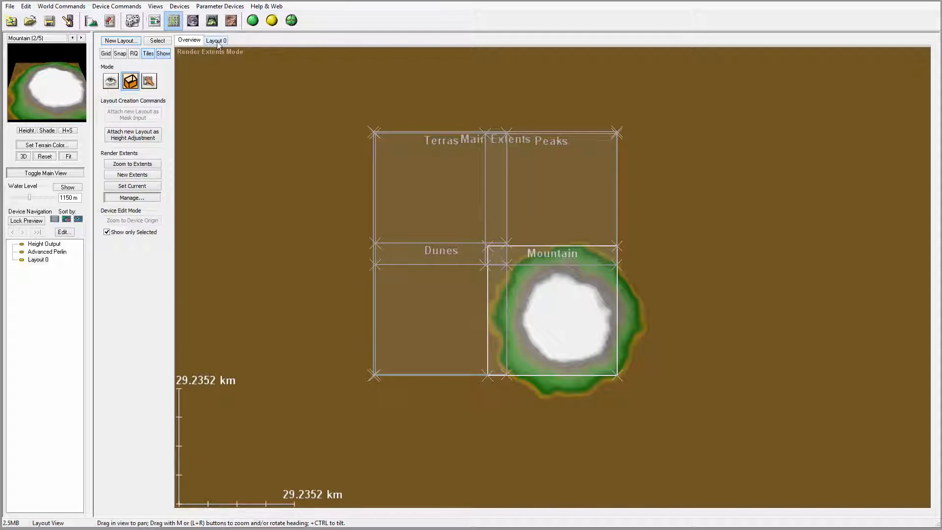
pyautogui.click(215, 40)
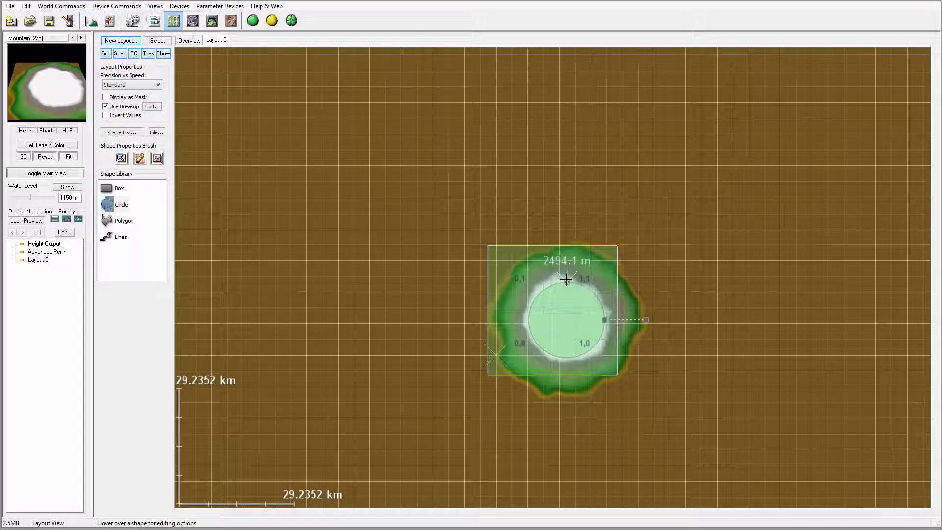
pyautogui.moveTo(565, 280); pyautogui.dragTo(606, 318)
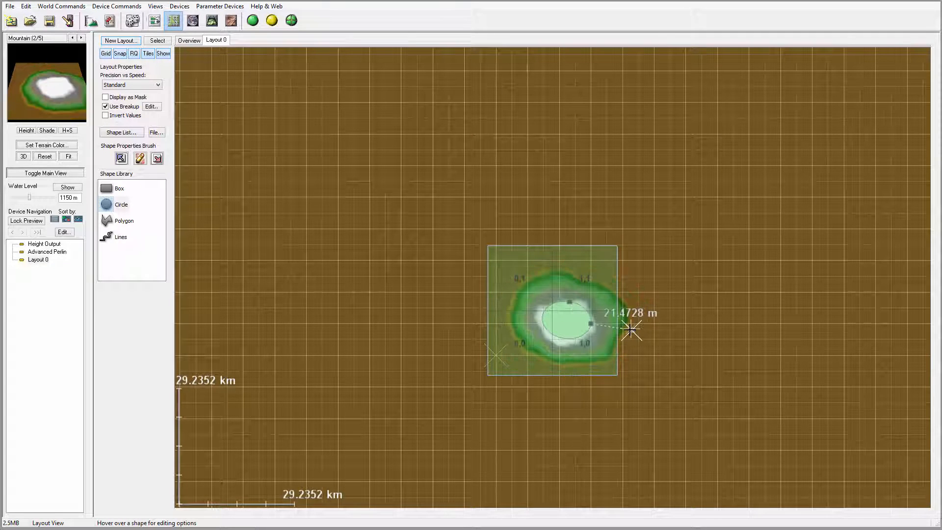
pyautogui.moveTo(631, 329); pyautogui.dragTo(670, 335)
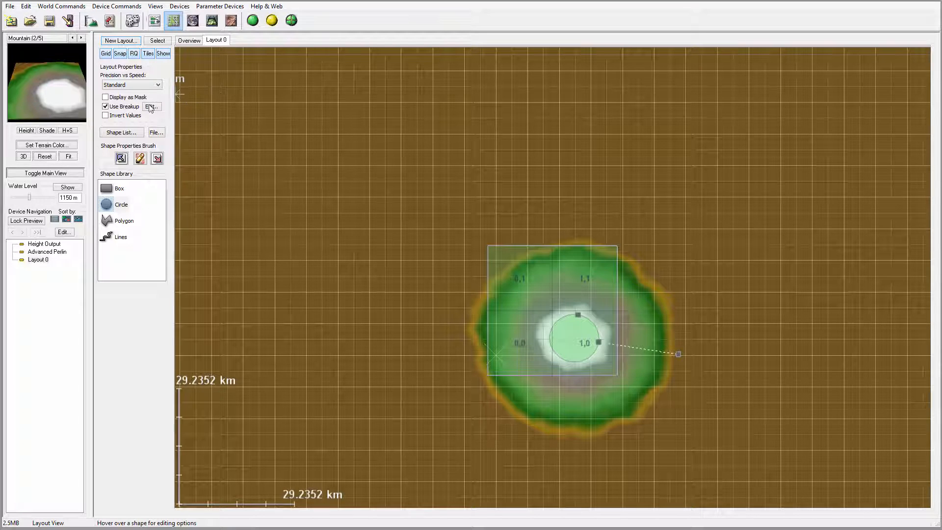
# Raise the fractal Breakup Scale and Roughness, then return to the device network
pyautogui.click(151, 106)
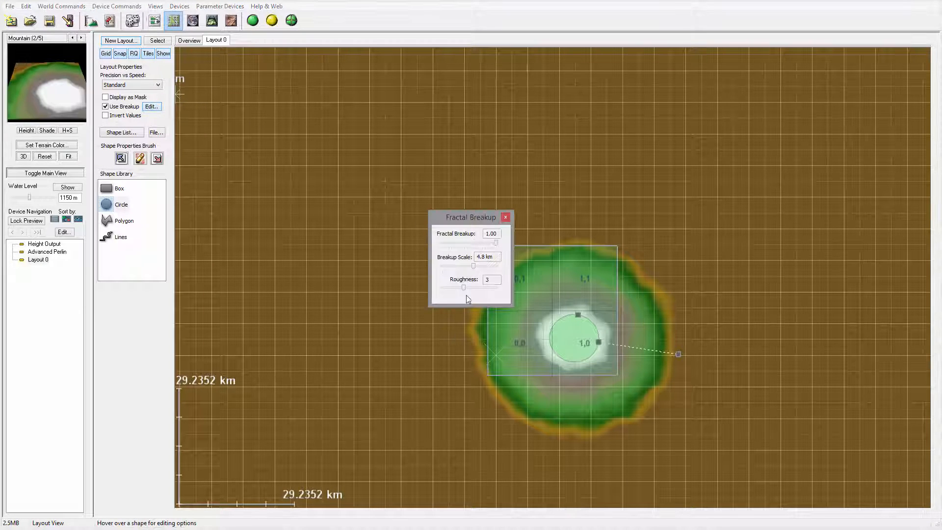
pyautogui.moveTo(463, 287); pyautogui.dragTo(473, 287)
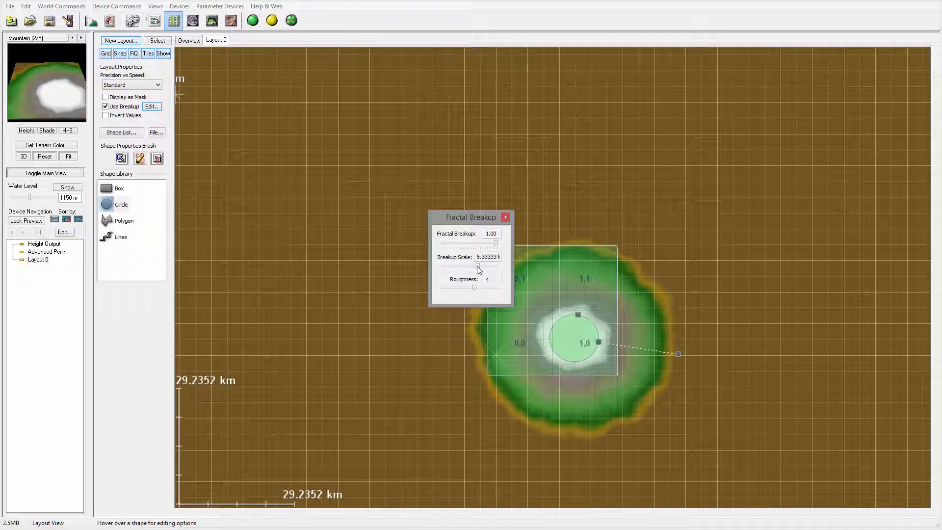
pyautogui.click(505, 217)
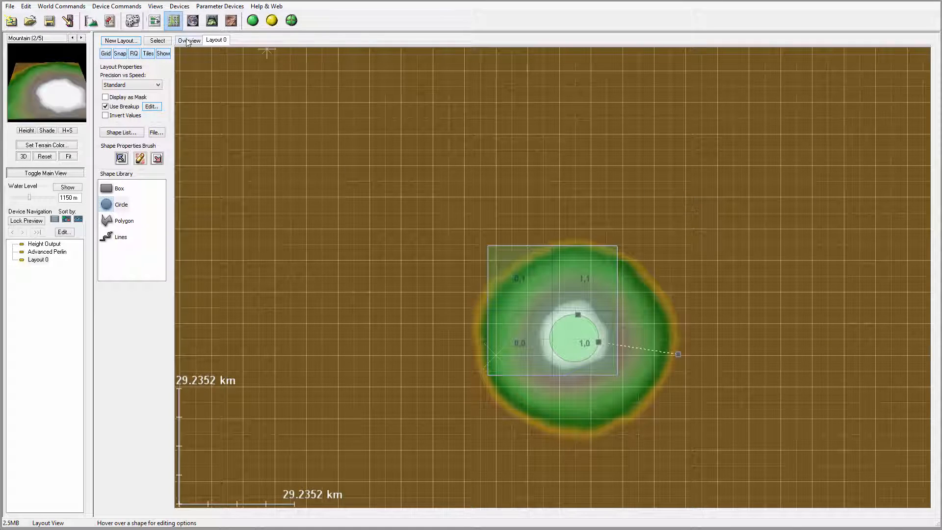
pyautogui.click(154, 21)
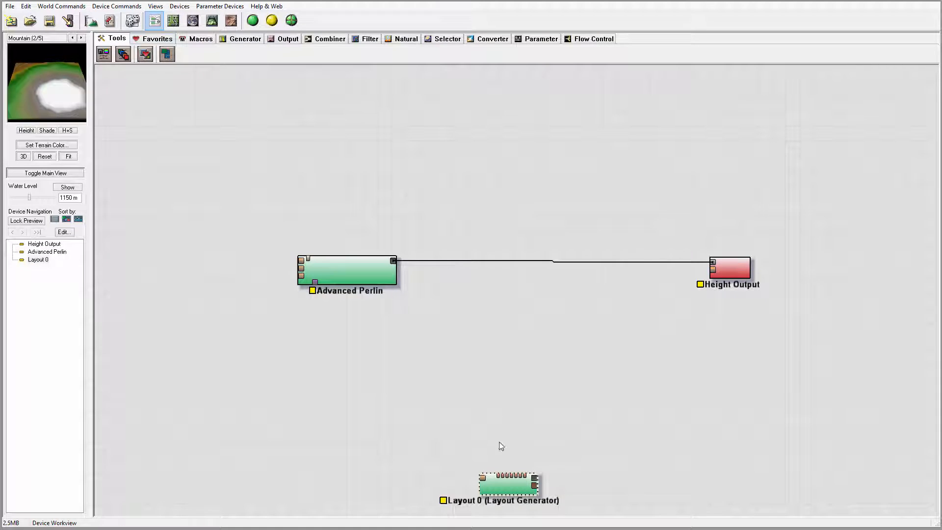
pyautogui.moveTo(510, 481); pyautogui.dragTo(312, 382)
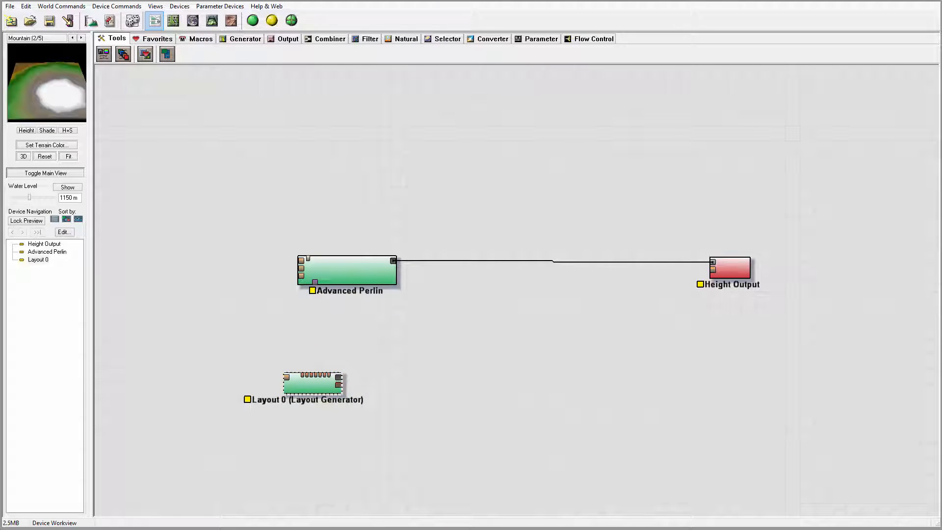
pyautogui.moveTo(569, 242)
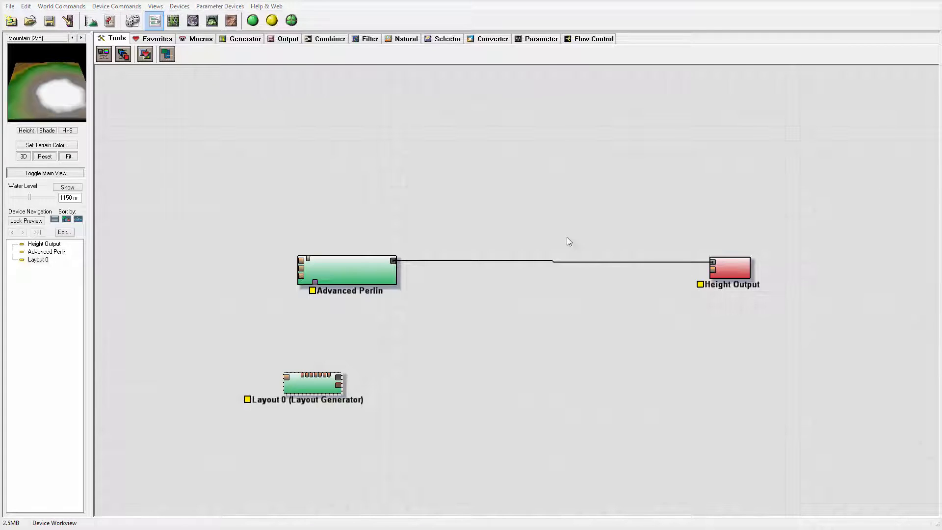
pyautogui.click(729, 267)
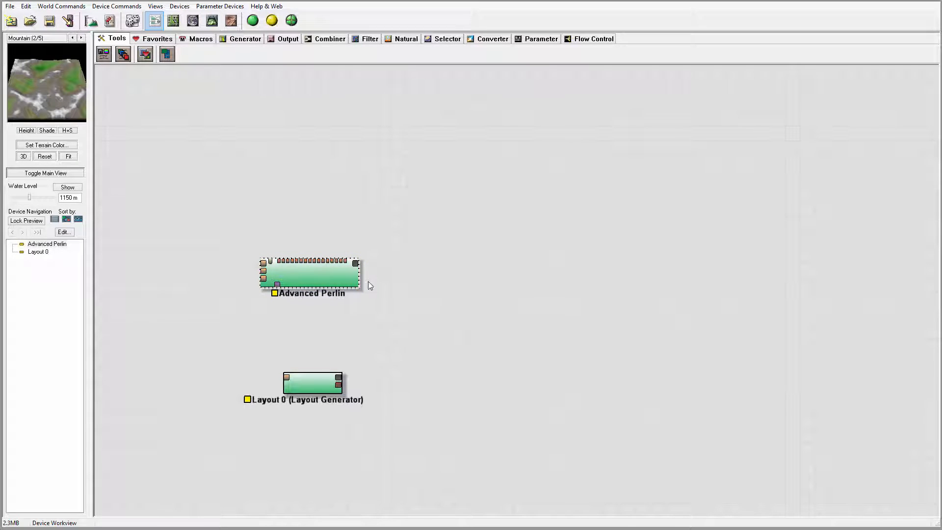
# Set Advanced Perlin to Basic style, ~20.7 km feature scale, 2296.88 m elevation centre and 0.906 steepness
pyautogui.doubleClick(310, 274)
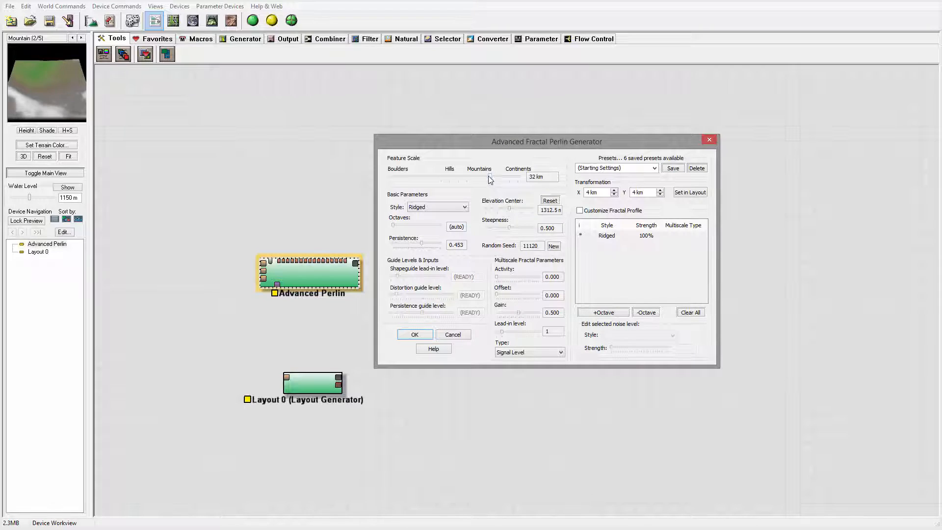
pyautogui.moveTo(493, 179); pyautogui.dragTo(490, 179)
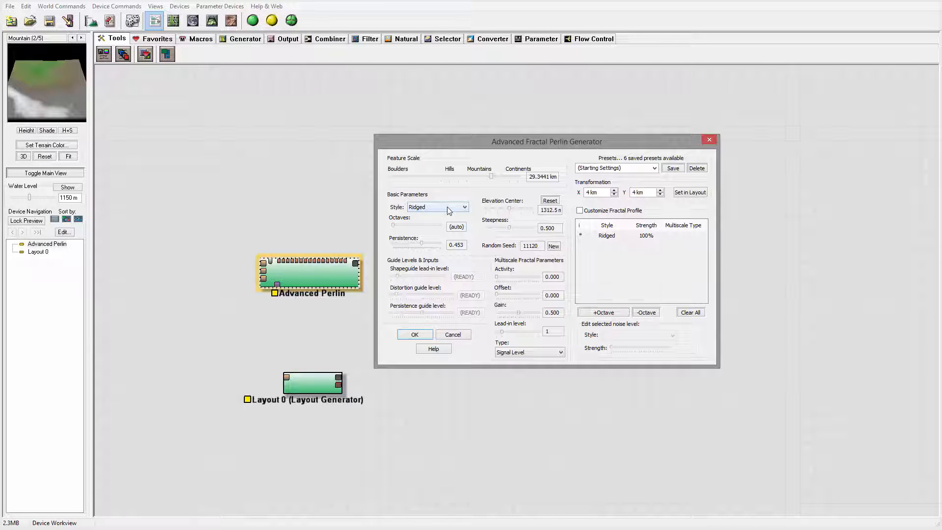
pyautogui.click(438, 207)
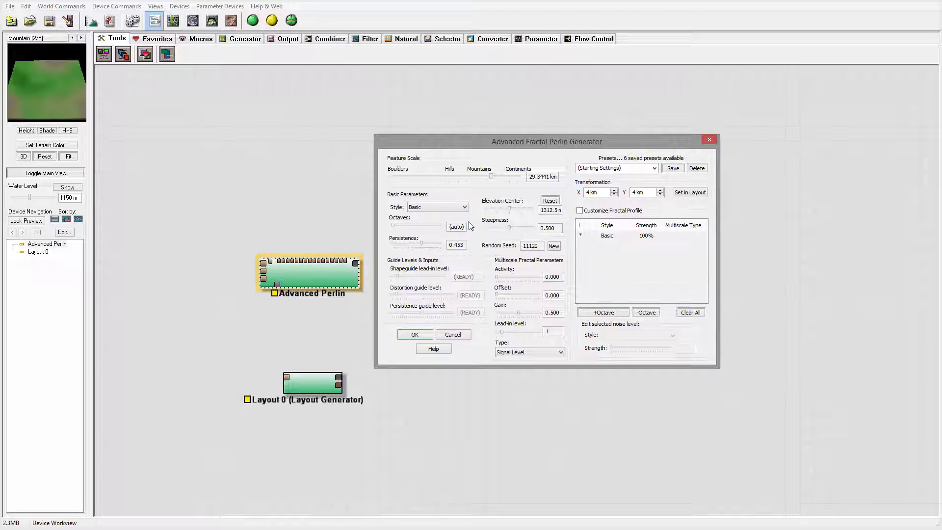
pyautogui.moveTo(523, 209)
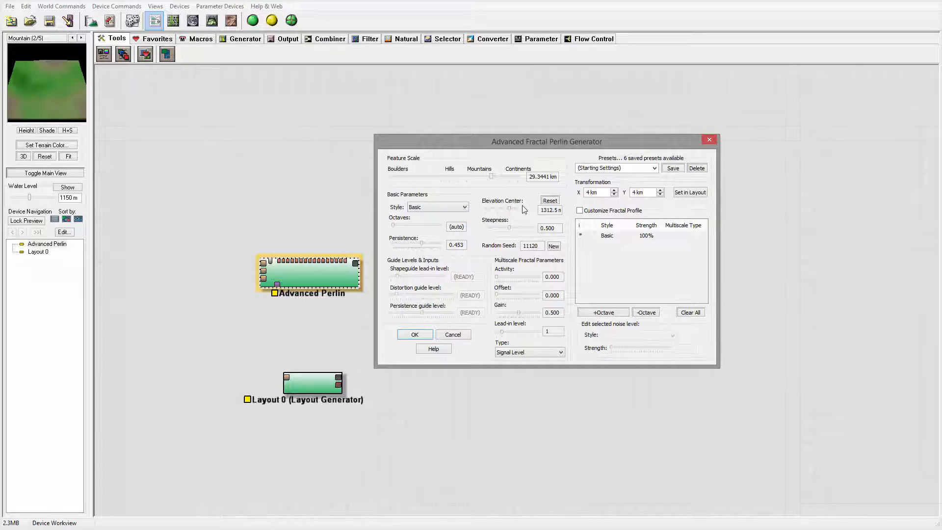
pyautogui.moveTo(504, 212)
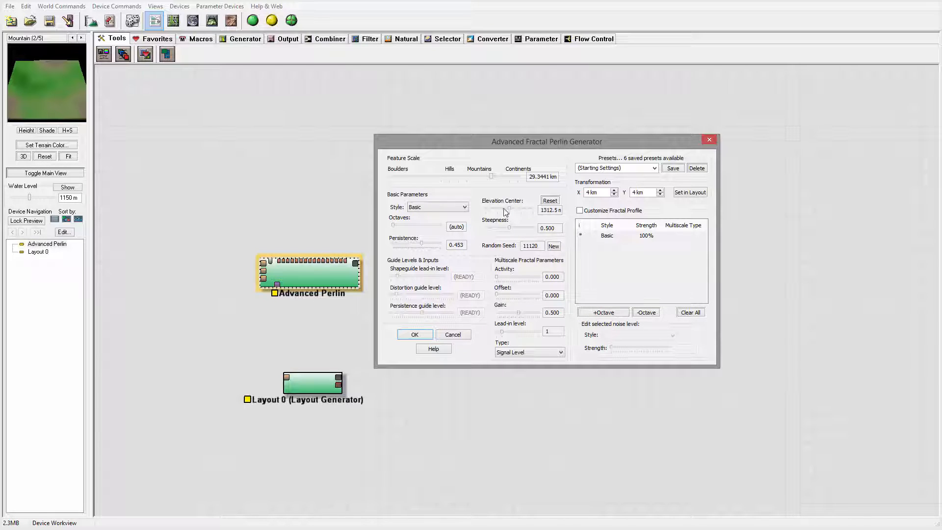
pyautogui.moveTo(507, 208); pyautogui.dragTo(521, 208)
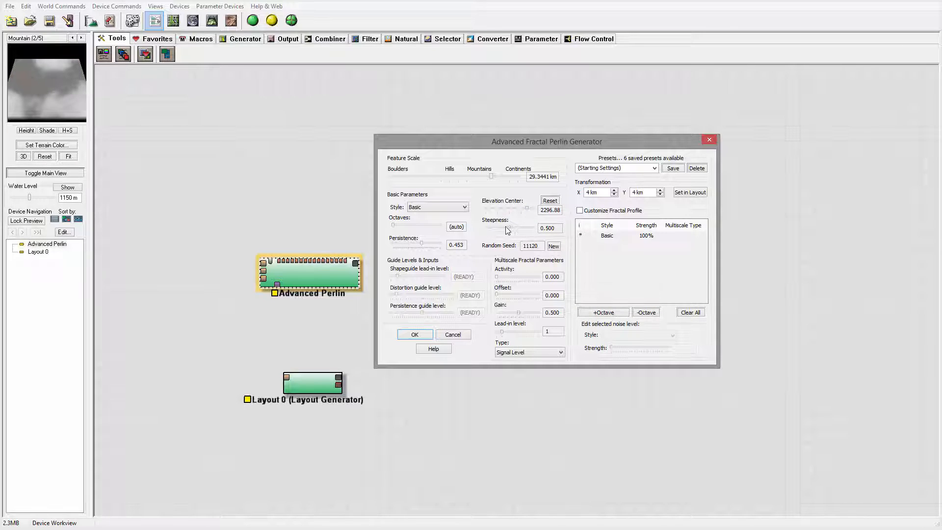
pyautogui.moveTo(514, 232)
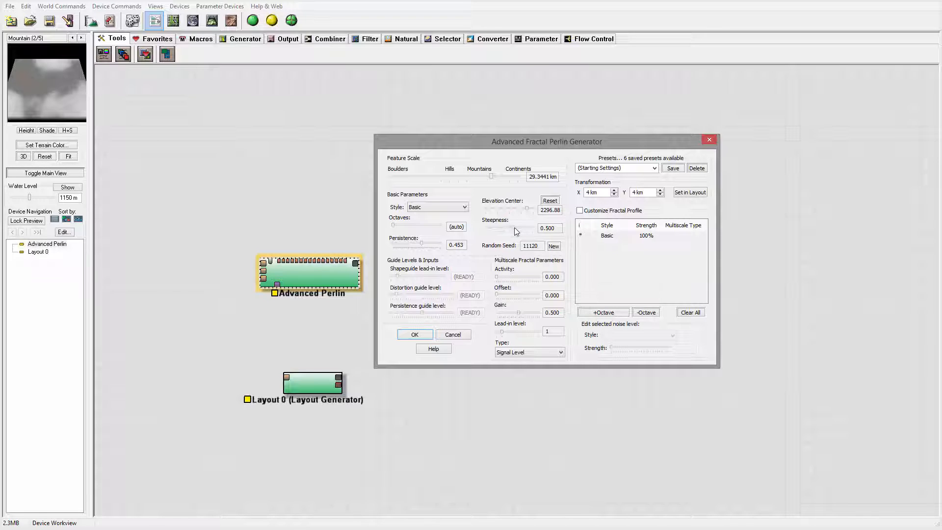
pyautogui.moveTo(505, 228); pyautogui.dragTo(529, 228)
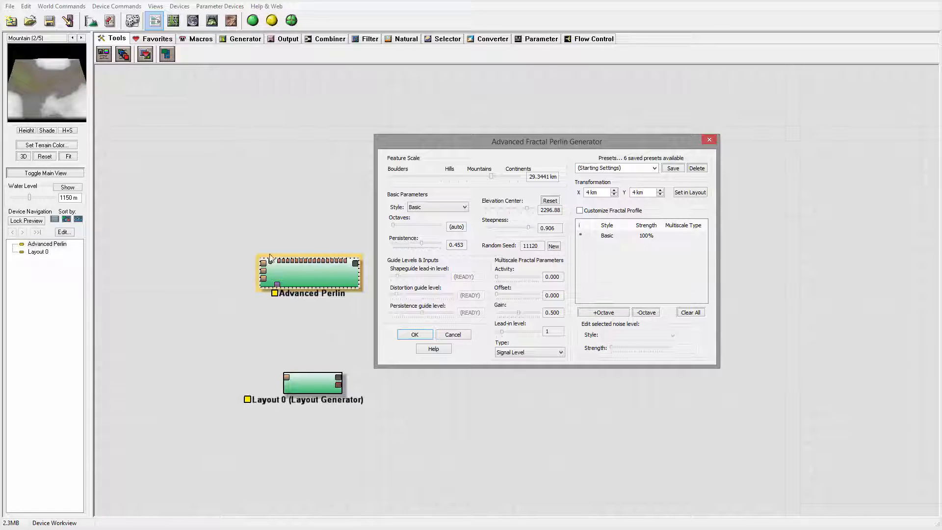
pyautogui.moveTo(512, 186)
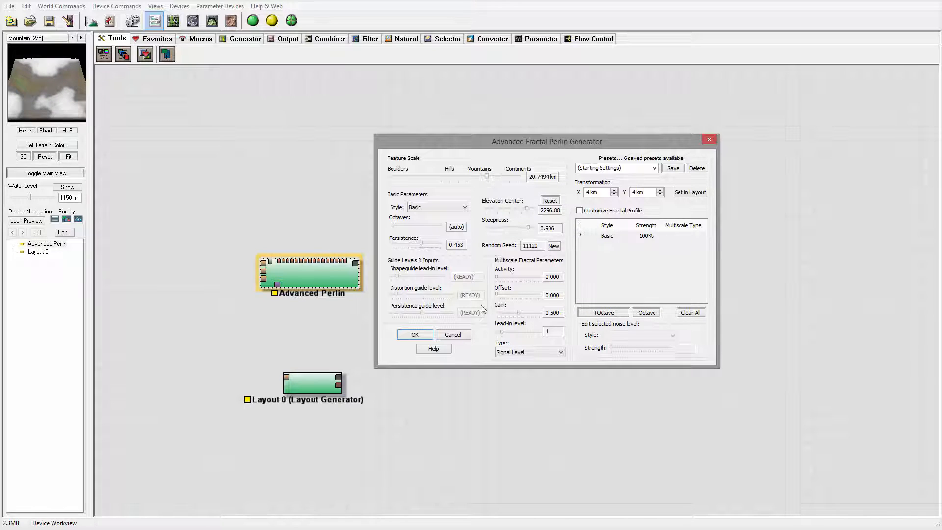
pyautogui.click(414, 334)
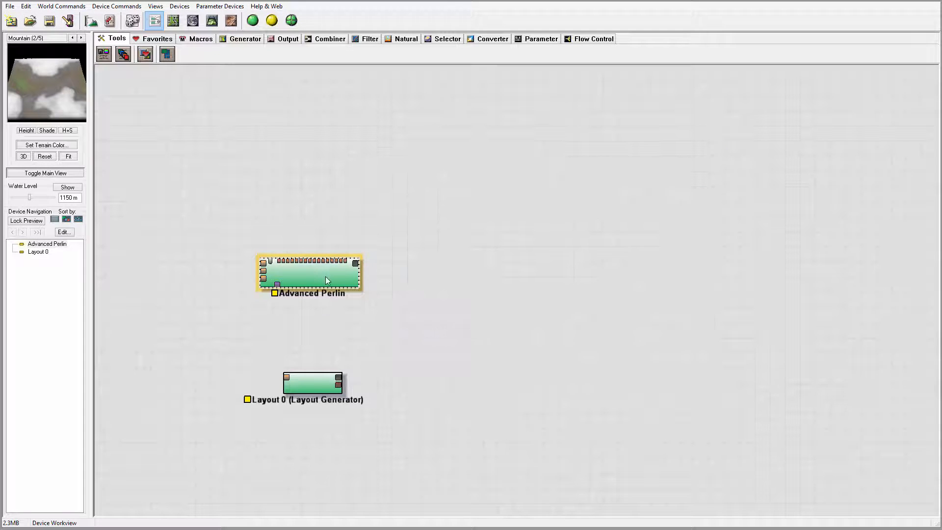
# Nudge the Advanced Perlin aside and place an Erosion device from the Natural devices into the graph
pyautogui.moveTo(328, 275); pyautogui.dragTo(317, 241)
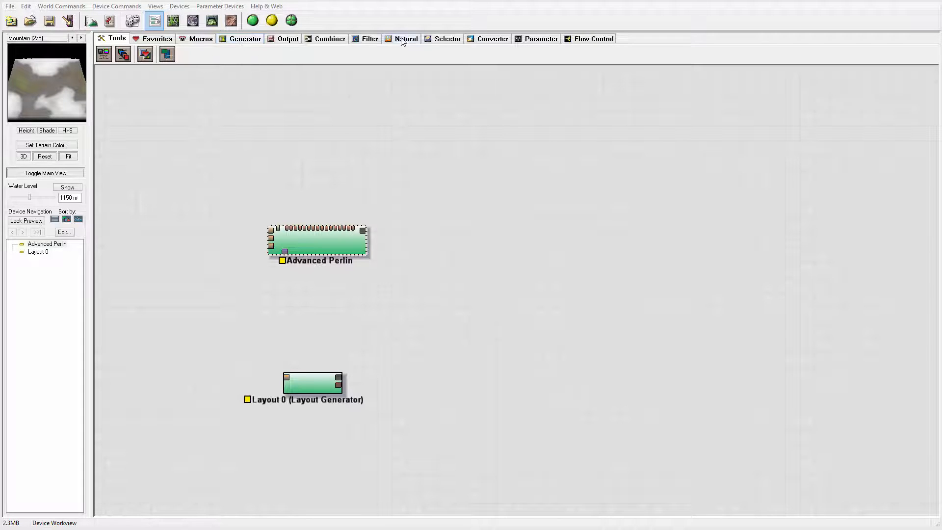
pyautogui.click(407, 38)
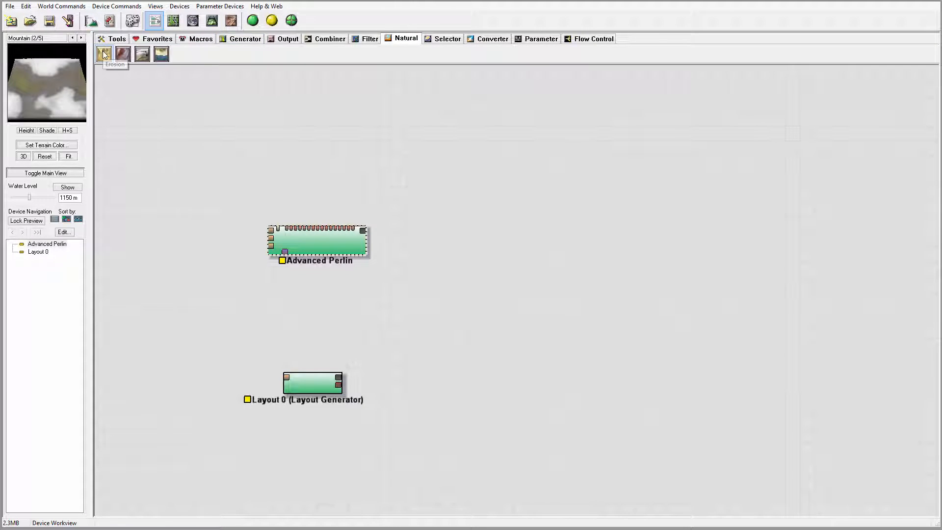
pyautogui.click(103, 53)
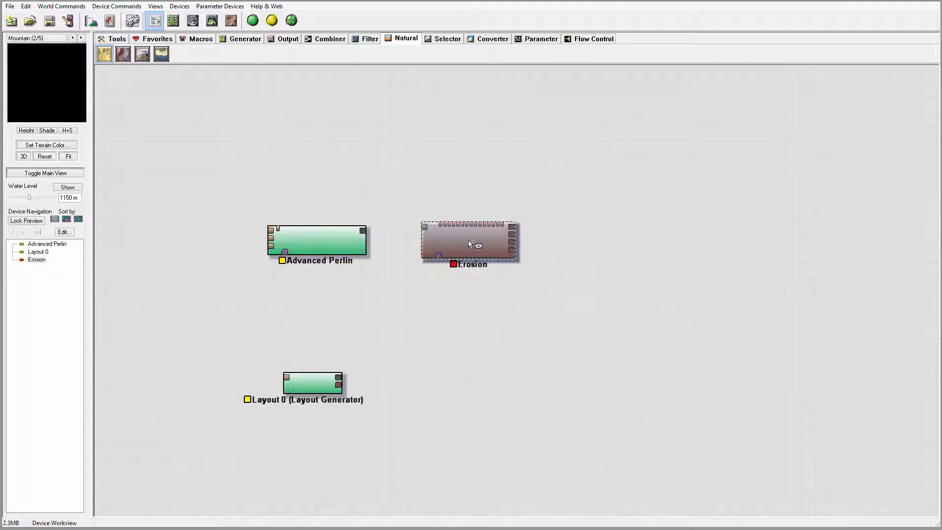
pyautogui.doubleClick(469, 244)
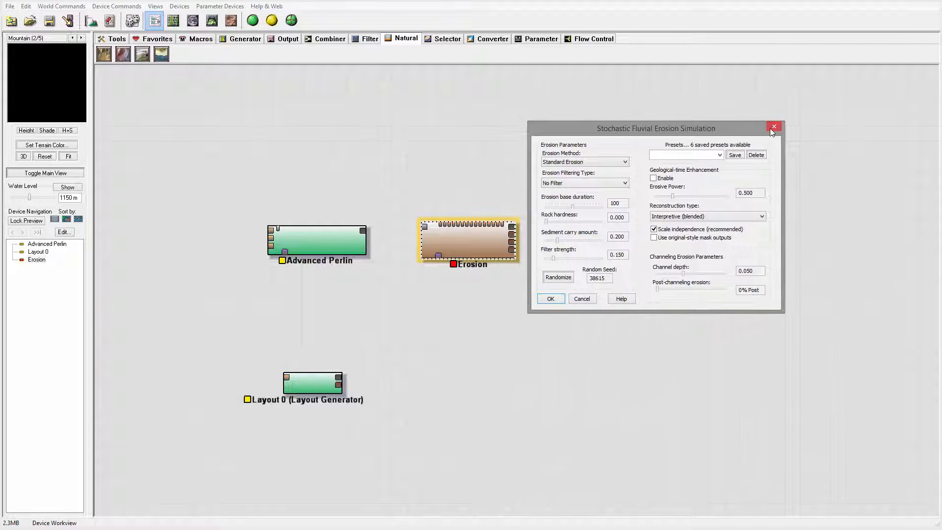
pyautogui.click(775, 127)
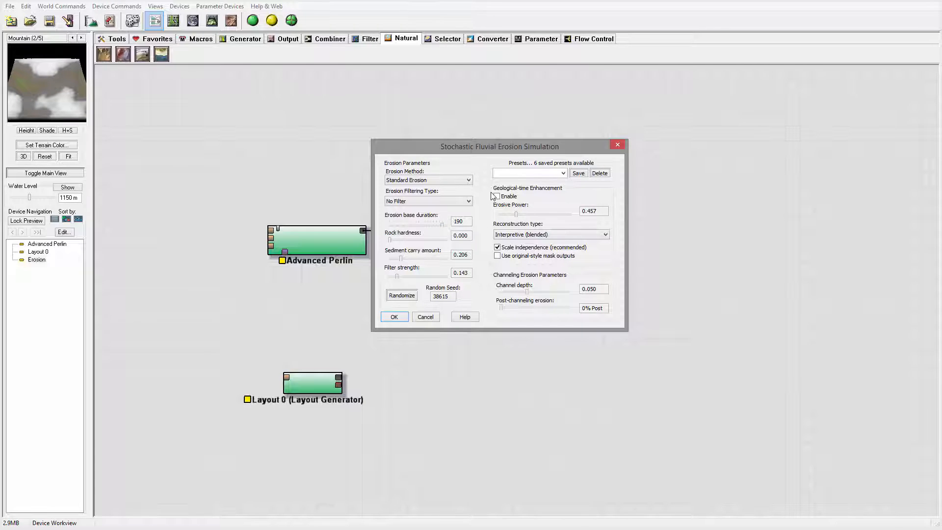
# Enable geological-time enhancement, set erosive power ~0.95, rock hardness ~0.016 and sediment carry ~0.78
pyautogui.click(497, 196)
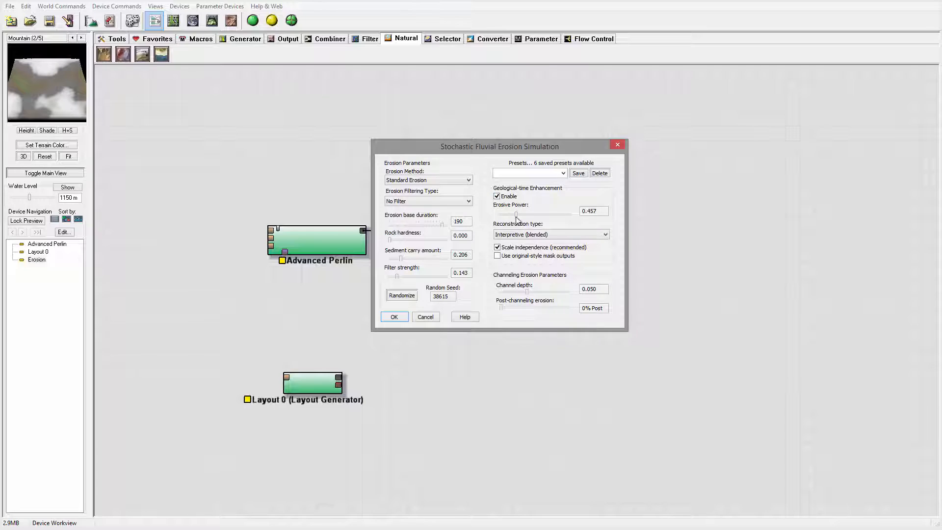
pyautogui.moveTo(516, 214); pyautogui.dragTo(536, 214)
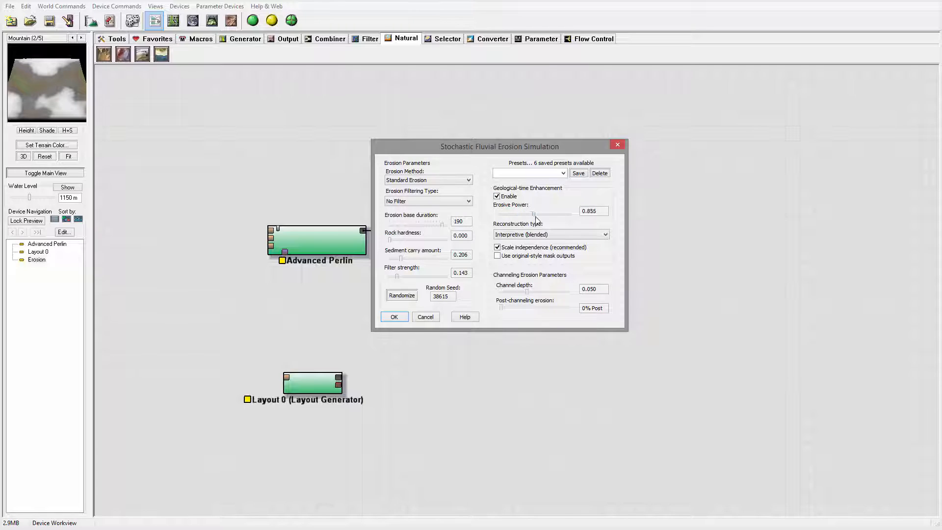
pyautogui.moveTo(534, 215); pyautogui.dragTo(544, 215)
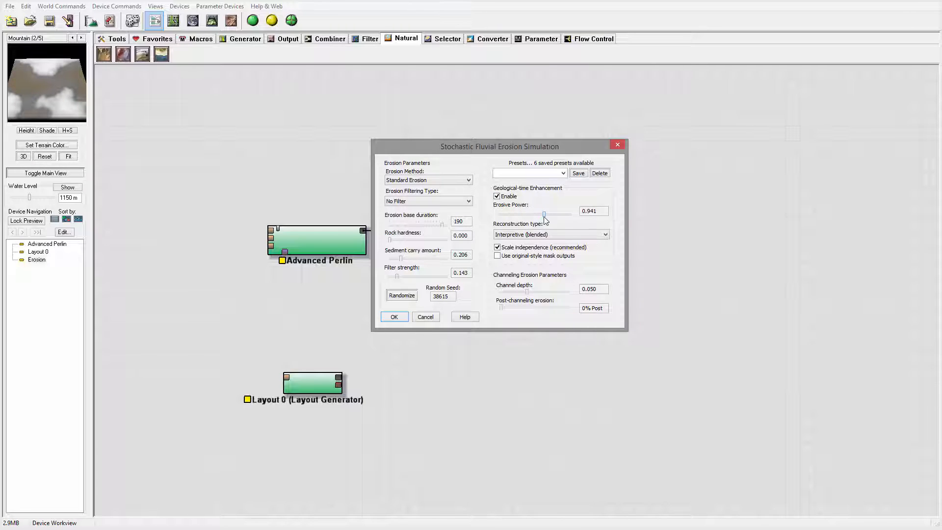
pyautogui.moveTo(543, 214); pyautogui.dragTo(548, 213)
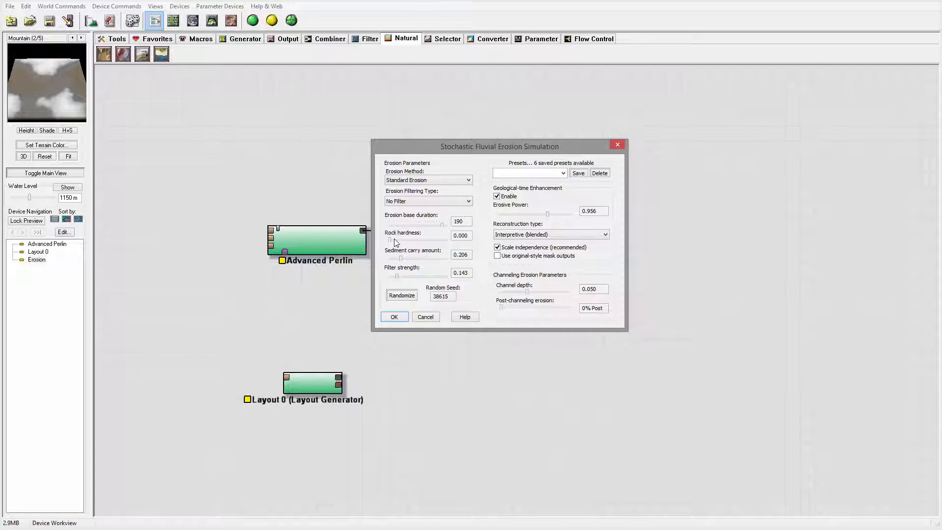
pyautogui.moveTo(390, 240); pyautogui.dragTo(396, 241)
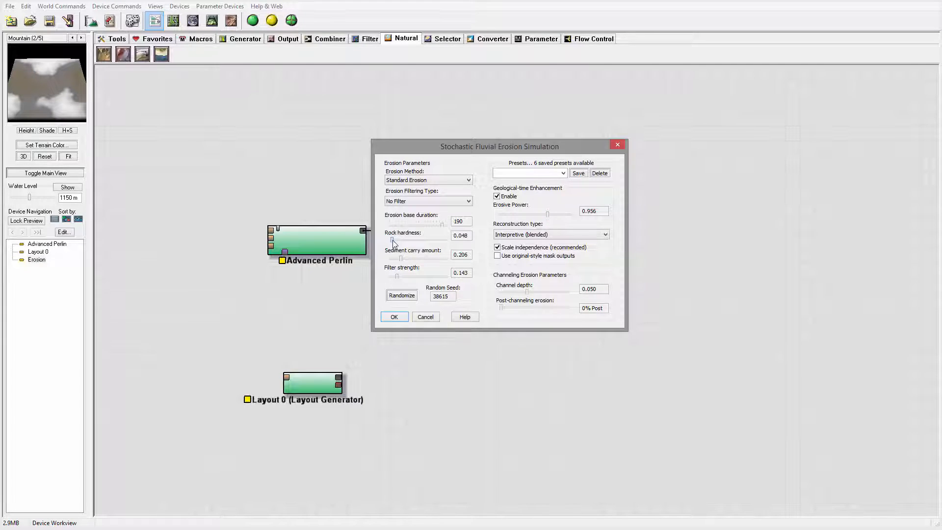
pyautogui.moveTo(418, 241); pyautogui.dragTo(391, 241)
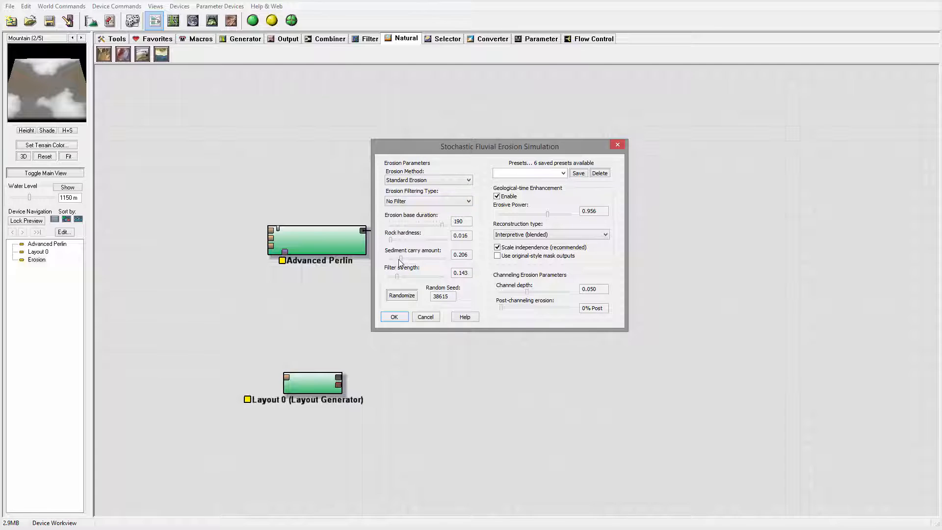
pyautogui.moveTo(399, 259); pyautogui.dragTo(424, 259)
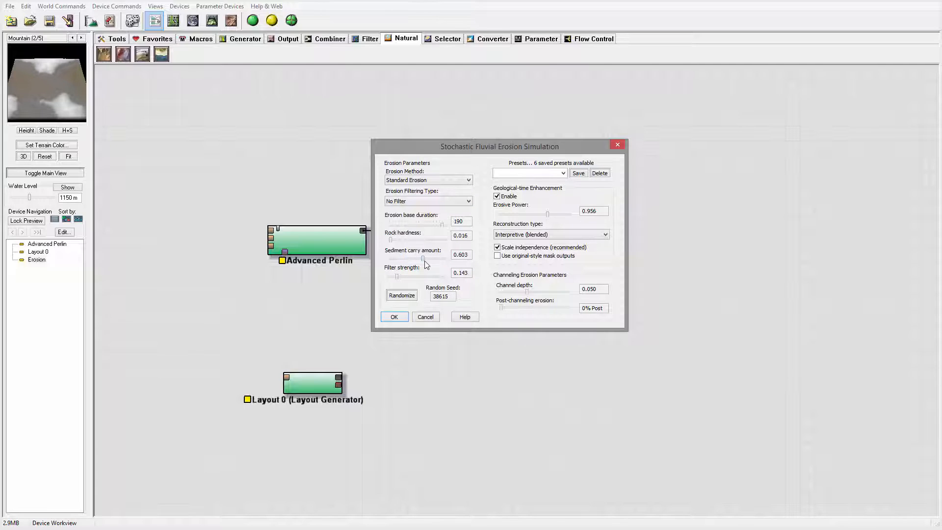
pyautogui.moveTo(422, 259); pyautogui.dragTo(436, 259)
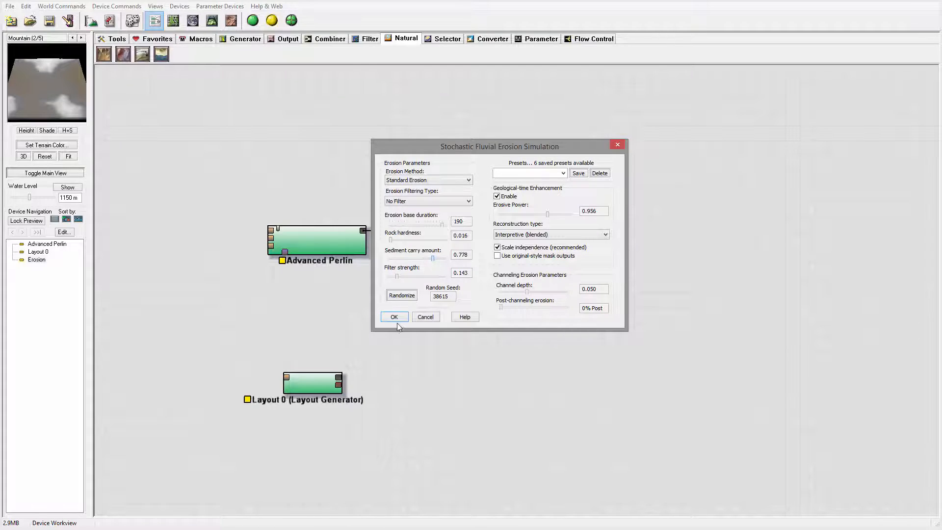
pyautogui.click(395, 317)
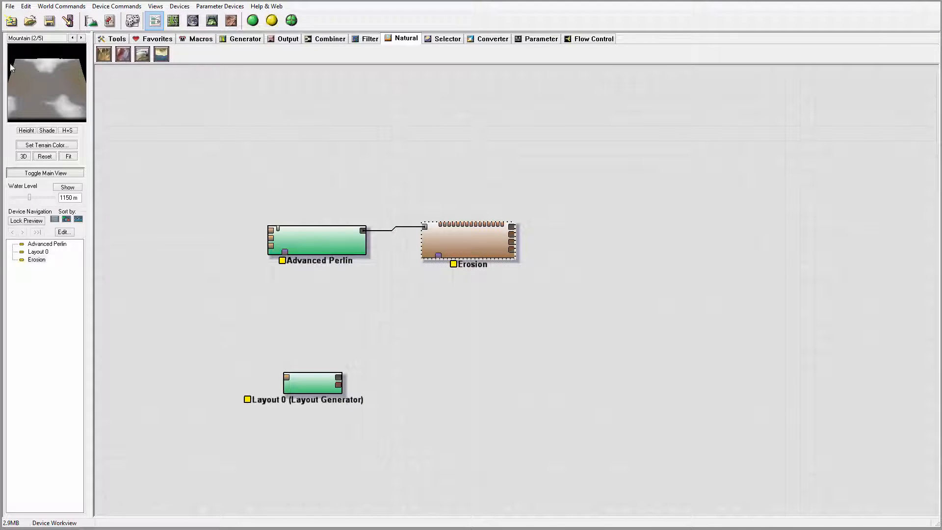
# Place a Combiner device to the right of Erosion and bring up the generator device list
pyautogui.click(317, 239)
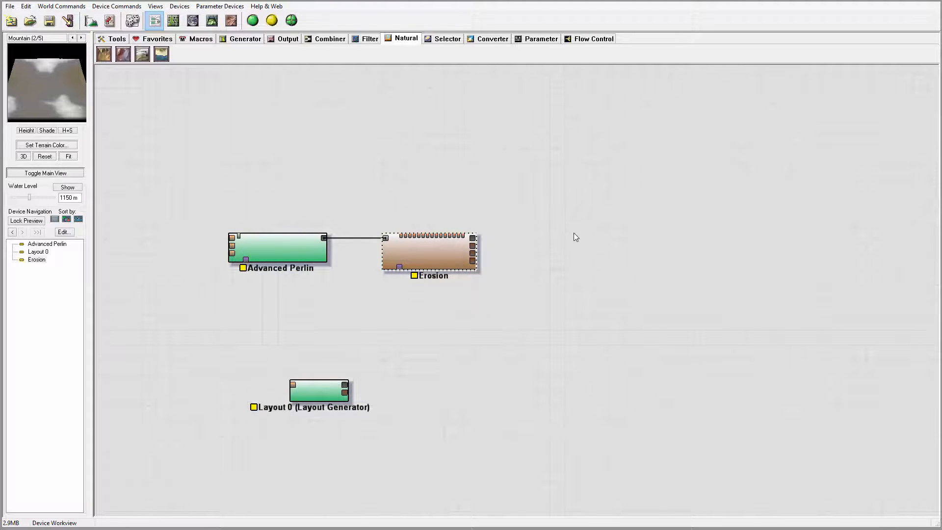
pyautogui.moveTo(606, 235)
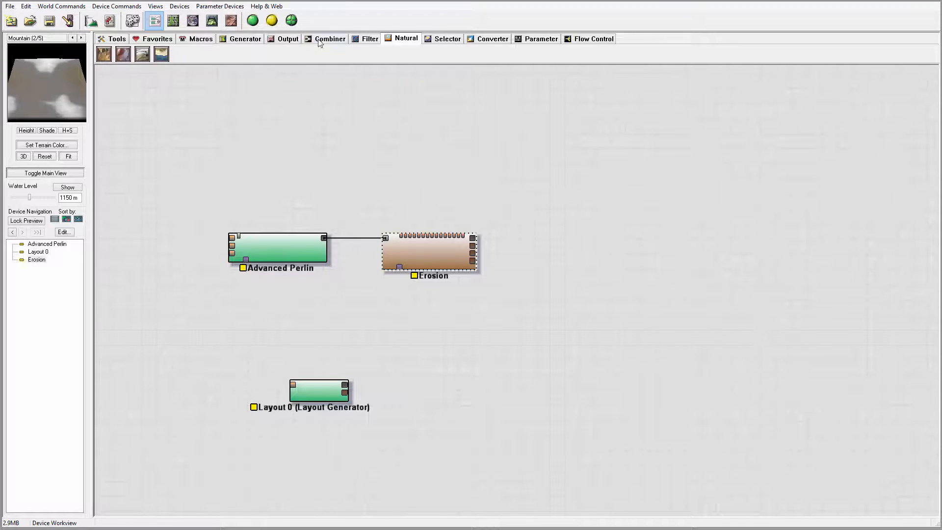
pyautogui.click(329, 38)
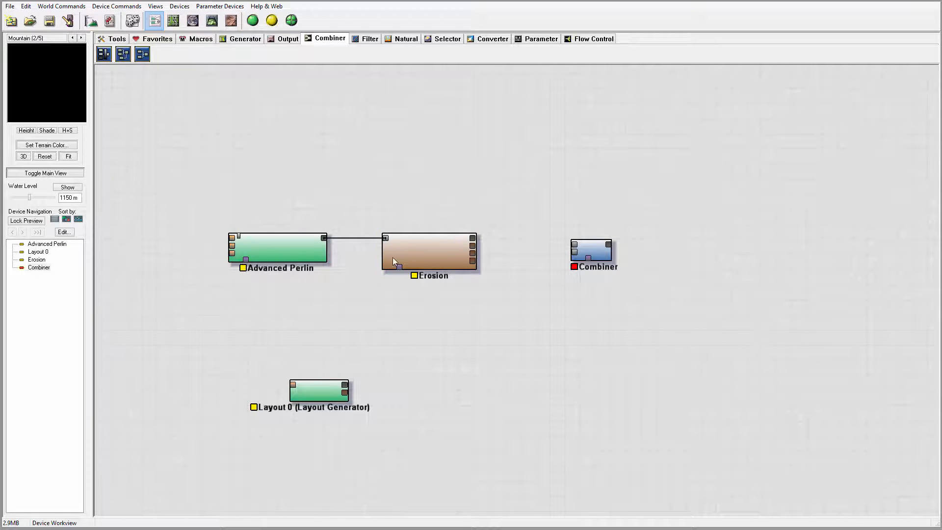
pyautogui.click(429, 251)
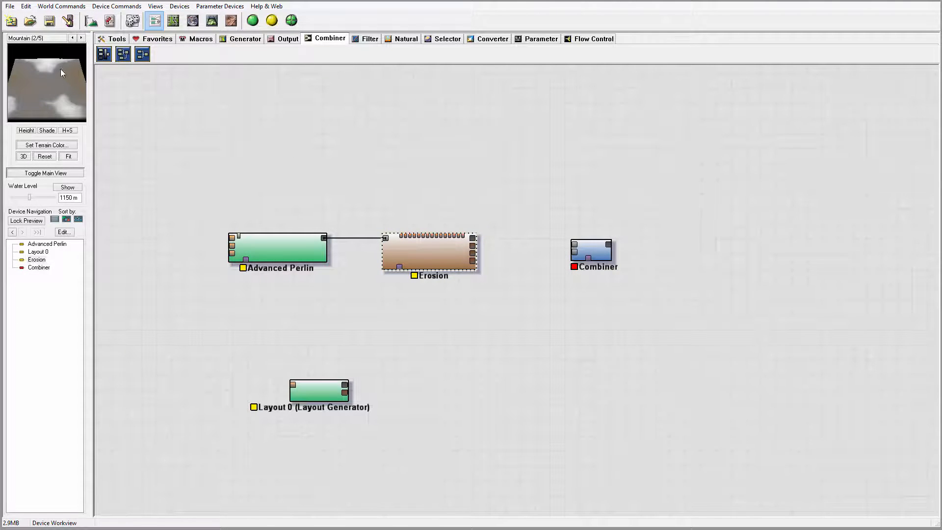
pyautogui.click(592, 249)
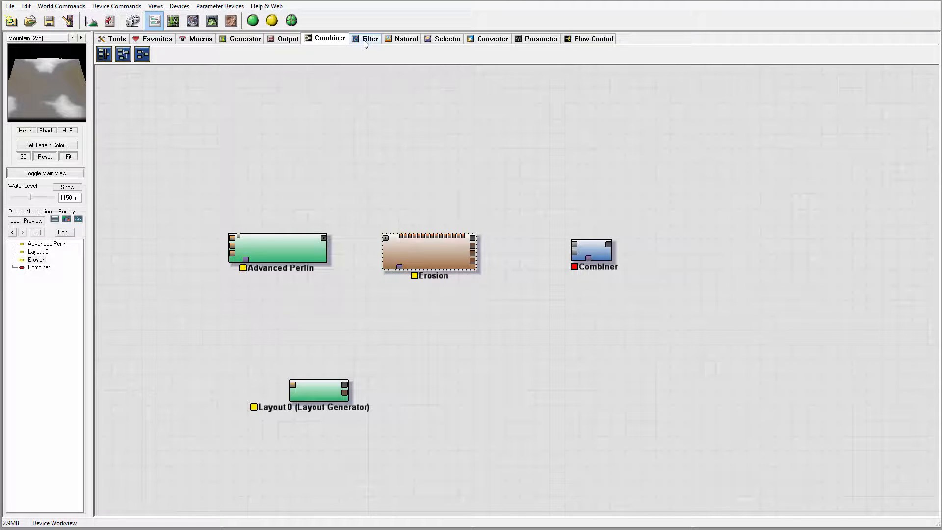
pyautogui.click(245, 38)
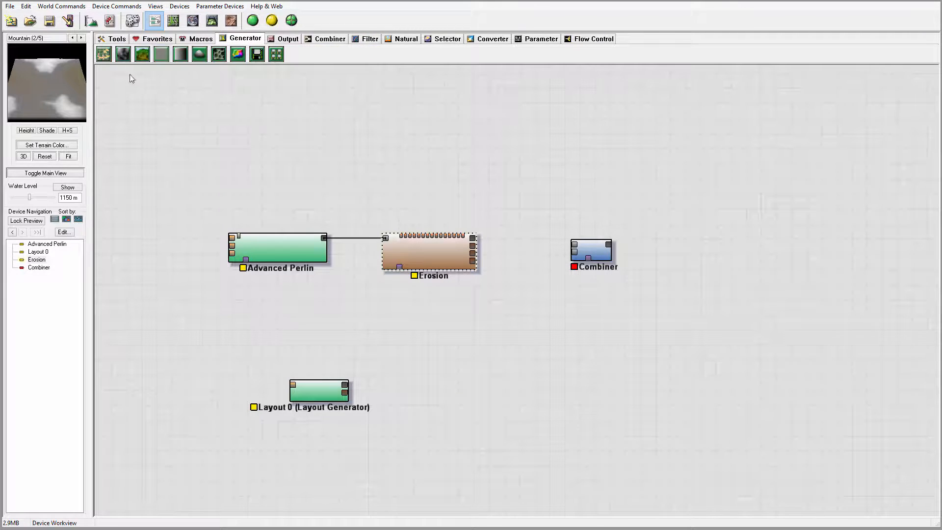
# Add a Constant generator, wire the eroded terrain into the Combiner and confirm its properties unchanged
pyautogui.click(161, 54)
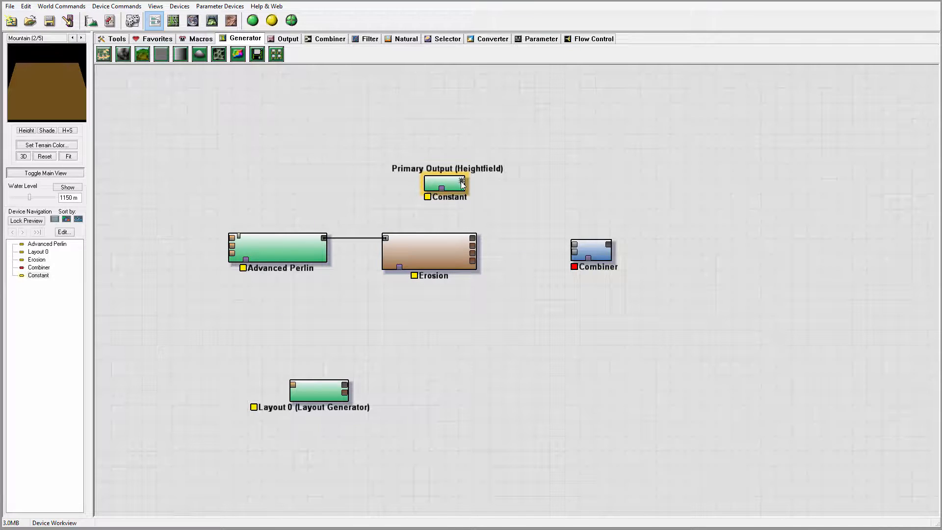
pyautogui.moveTo(458, 183); pyautogui.dragTo(574, 245)
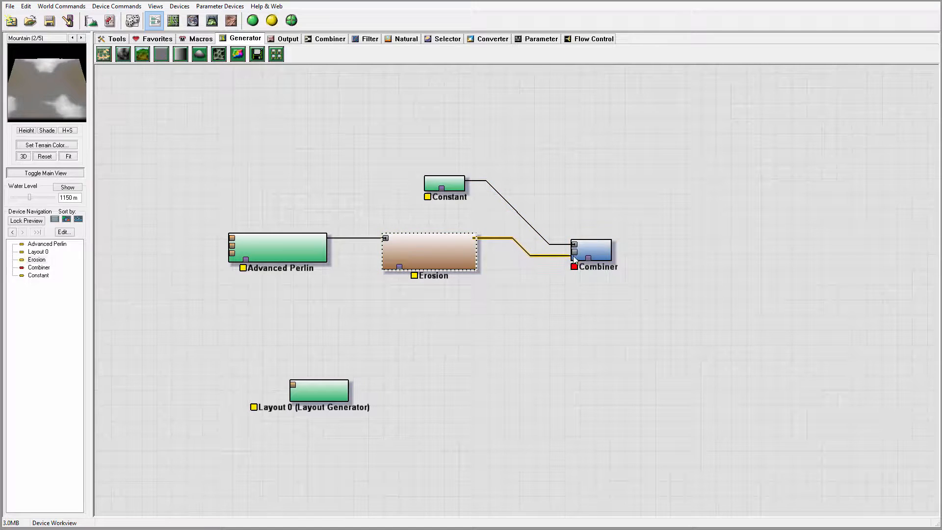
pyautogui.doubleClick(592, 248)
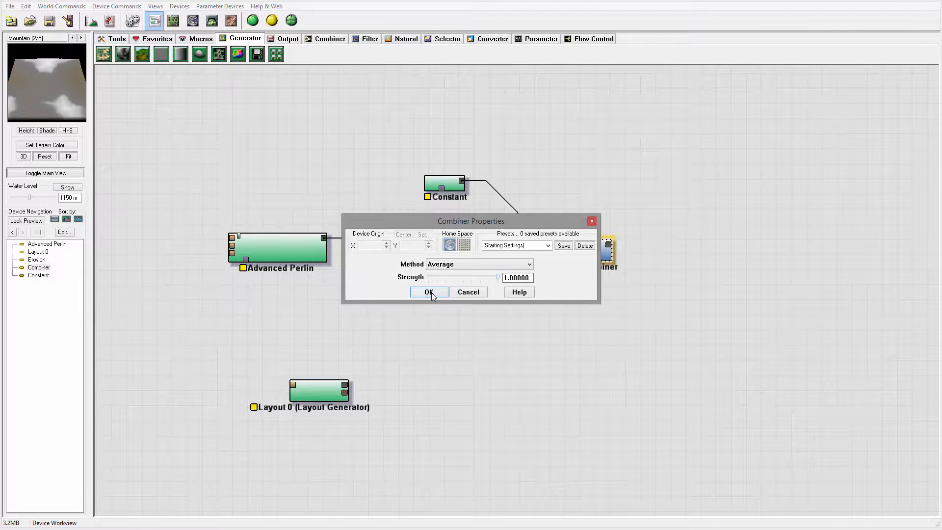
pyautogui.click(428, 292)
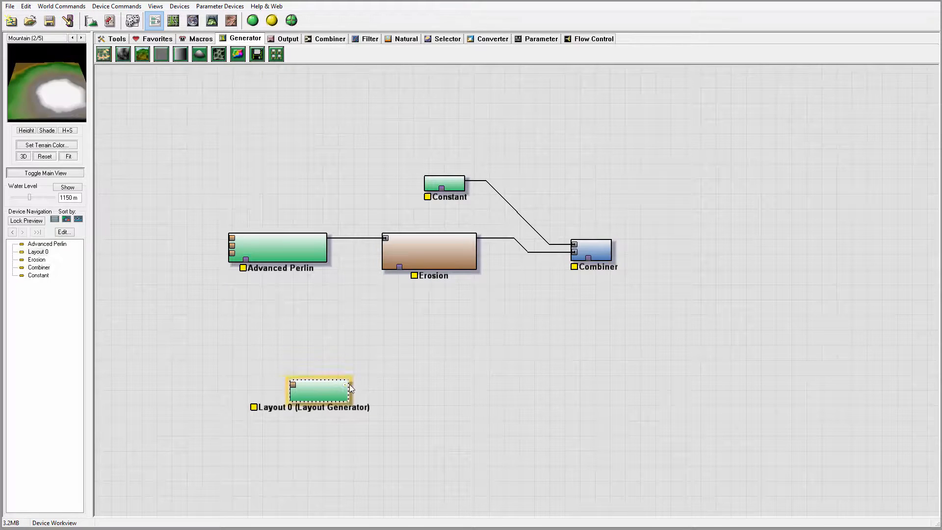
# Wire Layout 0's output into the Combiner's mask input and nudge the layout node toward the graph
pyautogui.moveTo(350, 387); pyautogui.dragTo(580, 263)
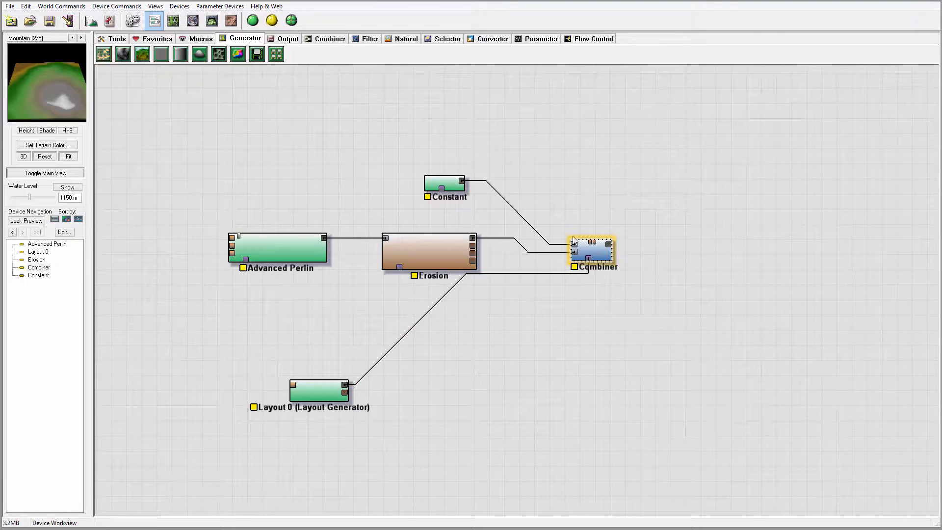
pyautogui.moveTo(318, 390); pyautogui.dragTo(370, 381)
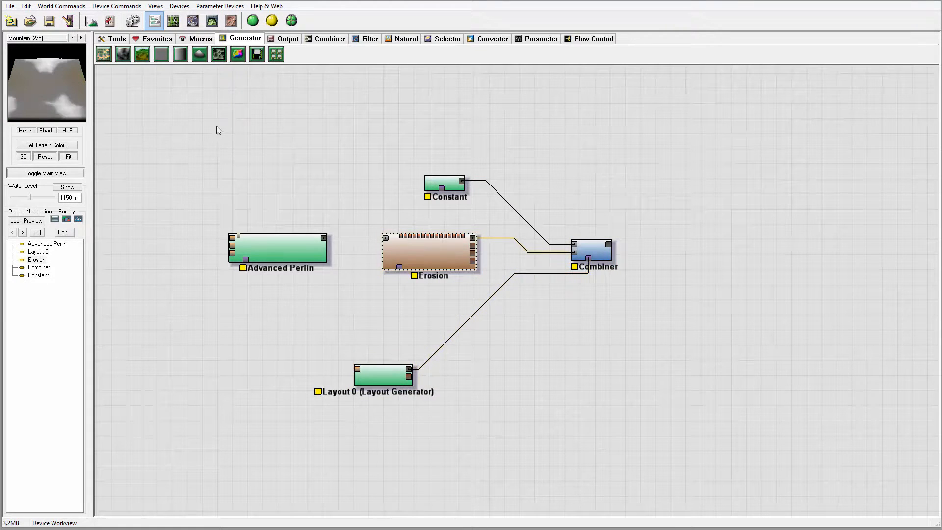
pyautogui.click(592, 251)
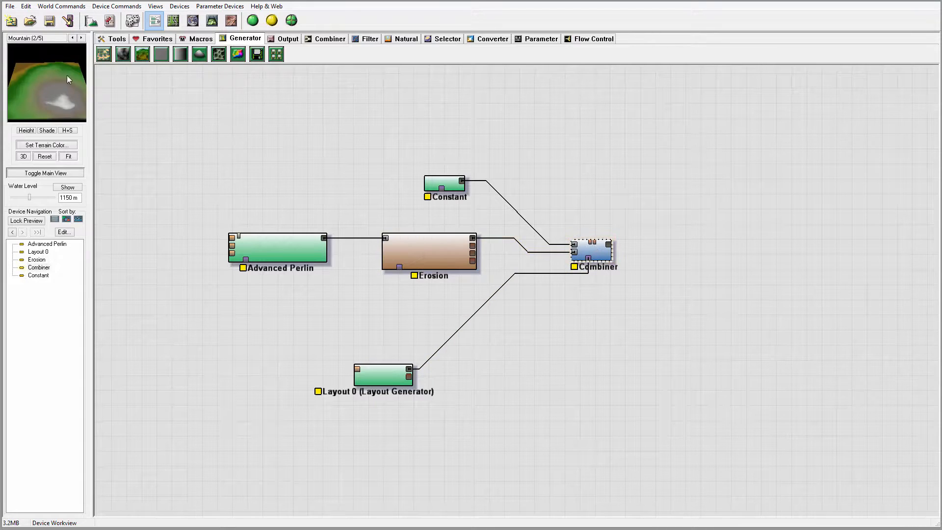
pyautogui.click(592, 252)
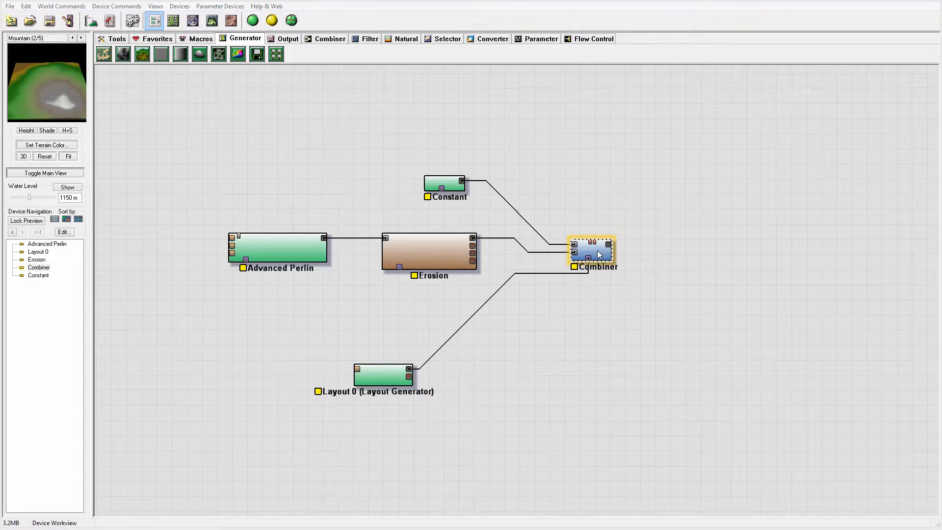
# In the Combiner properties, test the Strength slider and leave it at 1.0
pyautogui.doubleClick(592, 250)
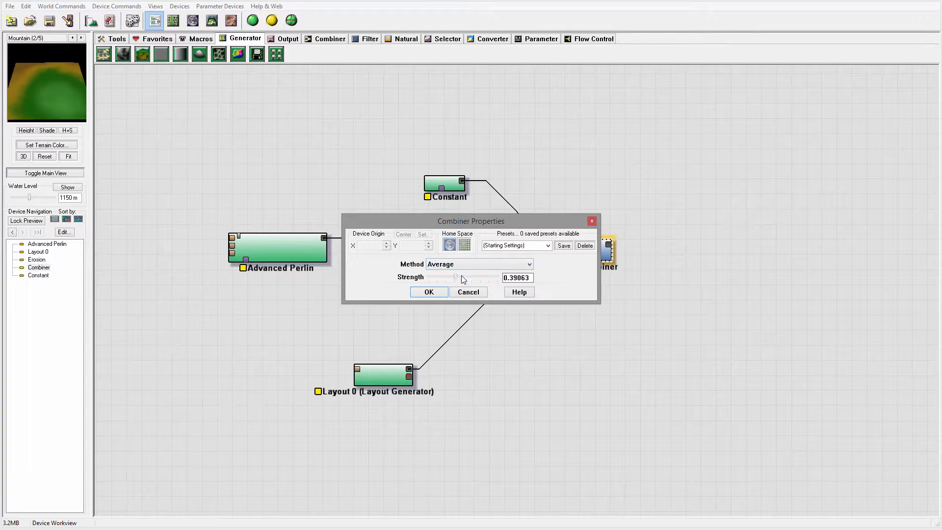
pyautogui.moveTo(455, 276); pyautogui.dragTo(429, 276)
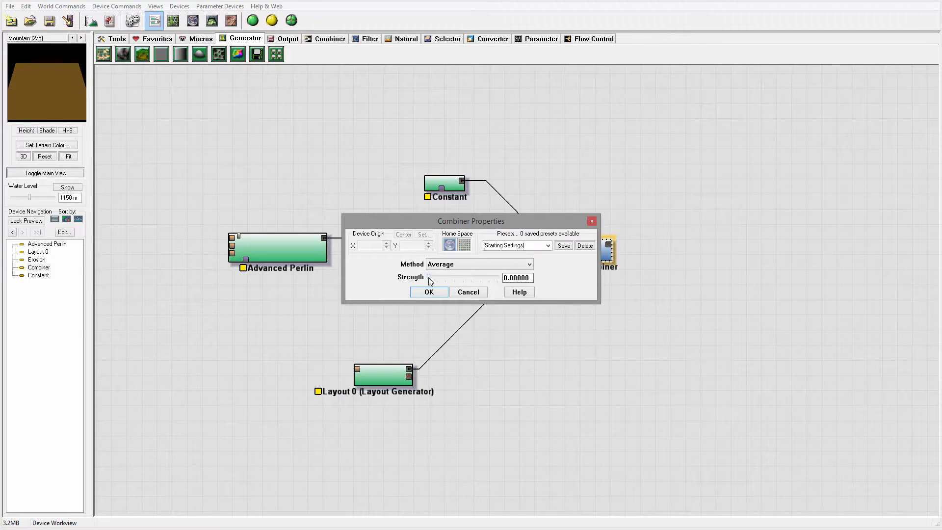
pyautogui.moveTo(429, 276); pyautogui.dragTo(482, 276)
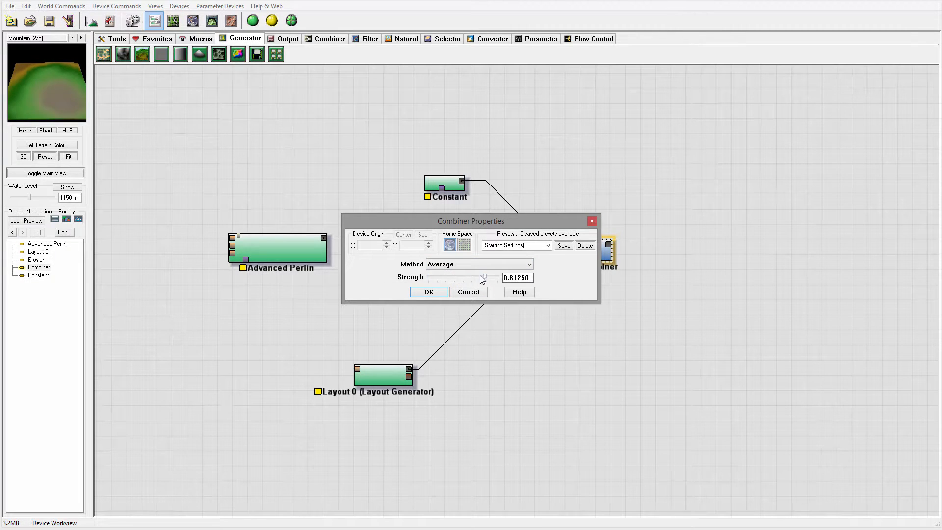
pyautogui.moveTo(481, 278); pyautogui.dragTo(535, 278)
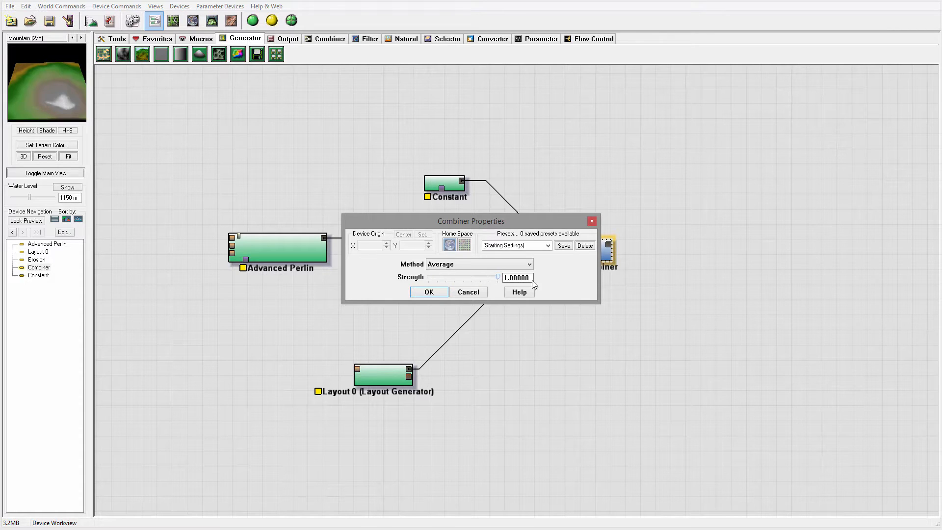
pyautogui.click(429, 291)
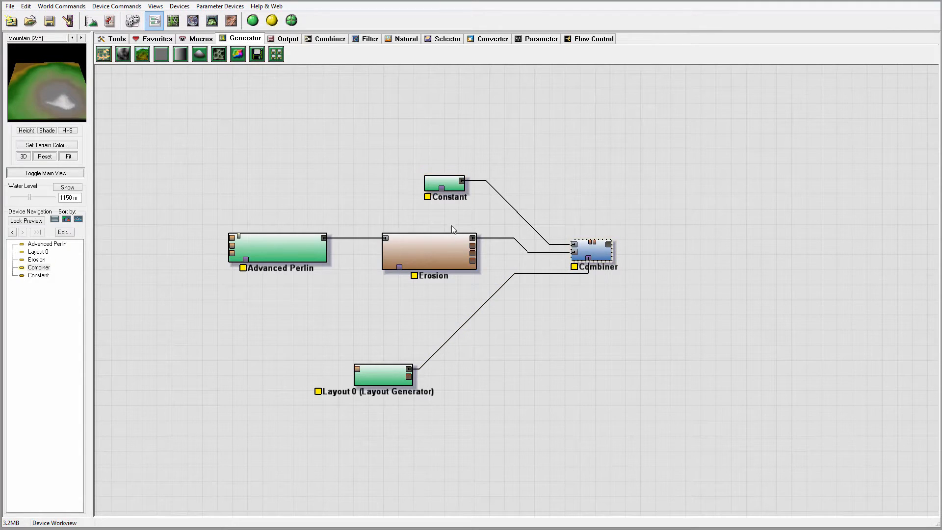
pyautogui.moveTo(553, 205)
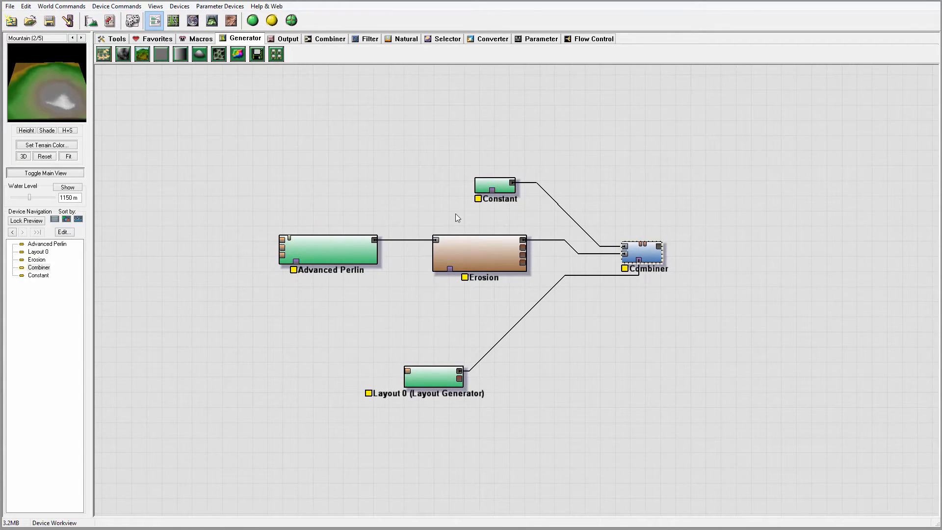
pyautogui.moveTo(663, 145)
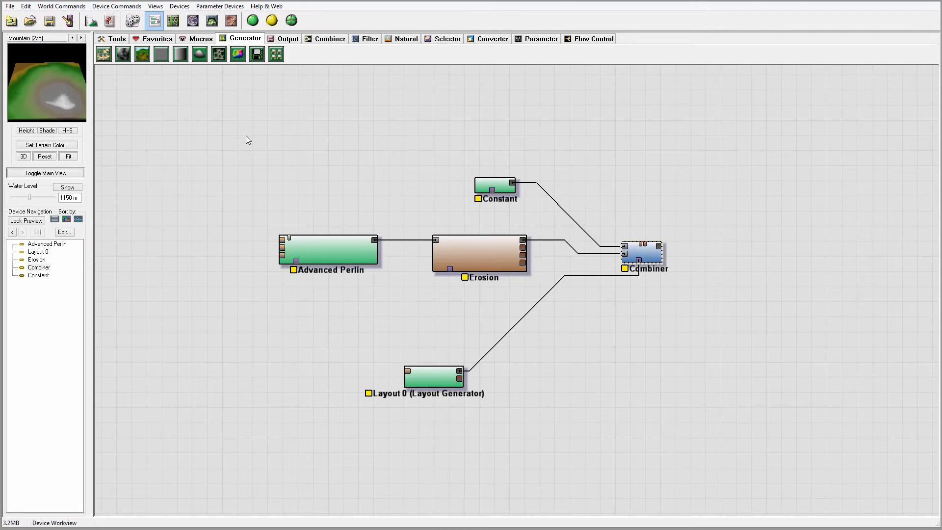
pyautogui.moveTo(727, 262)
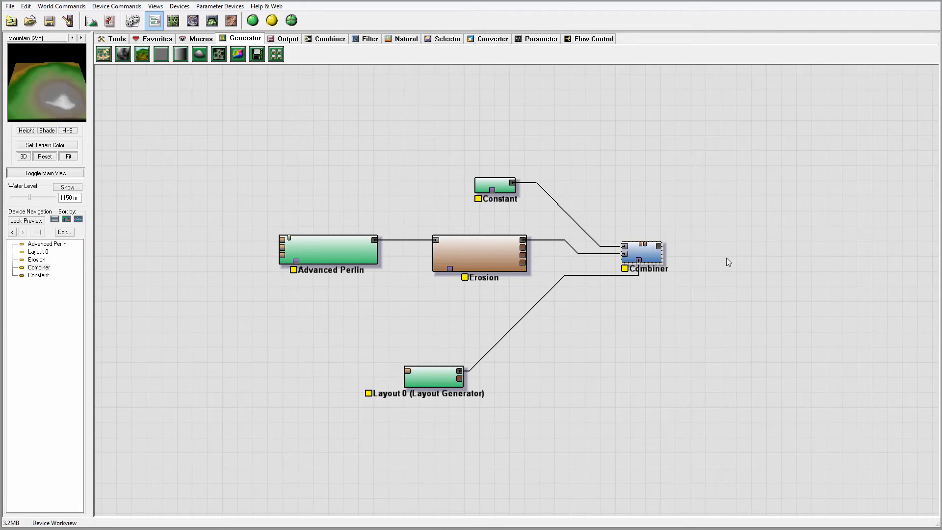